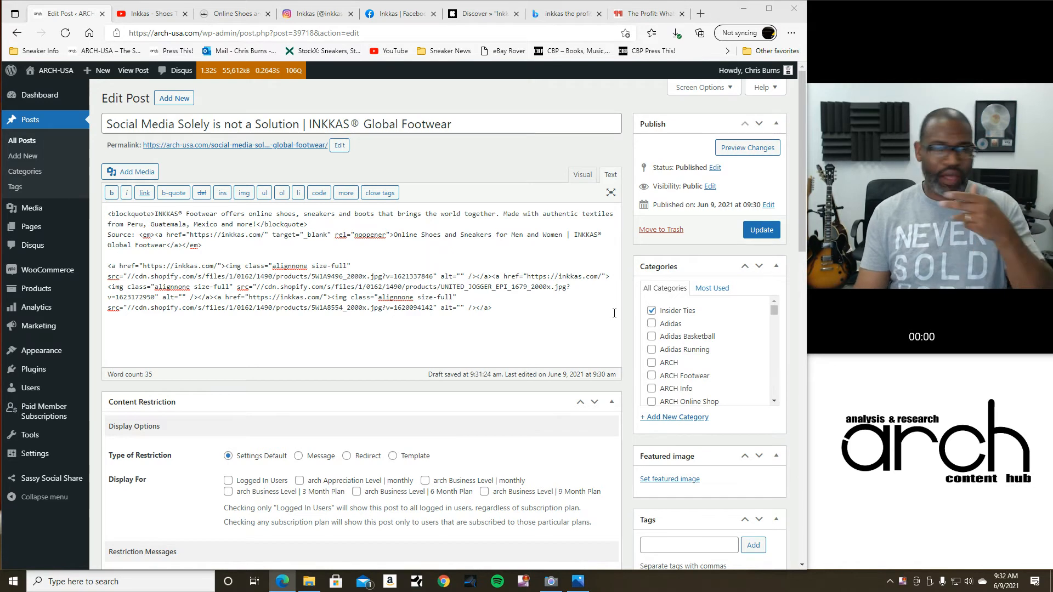
mouse_move(611, 317)
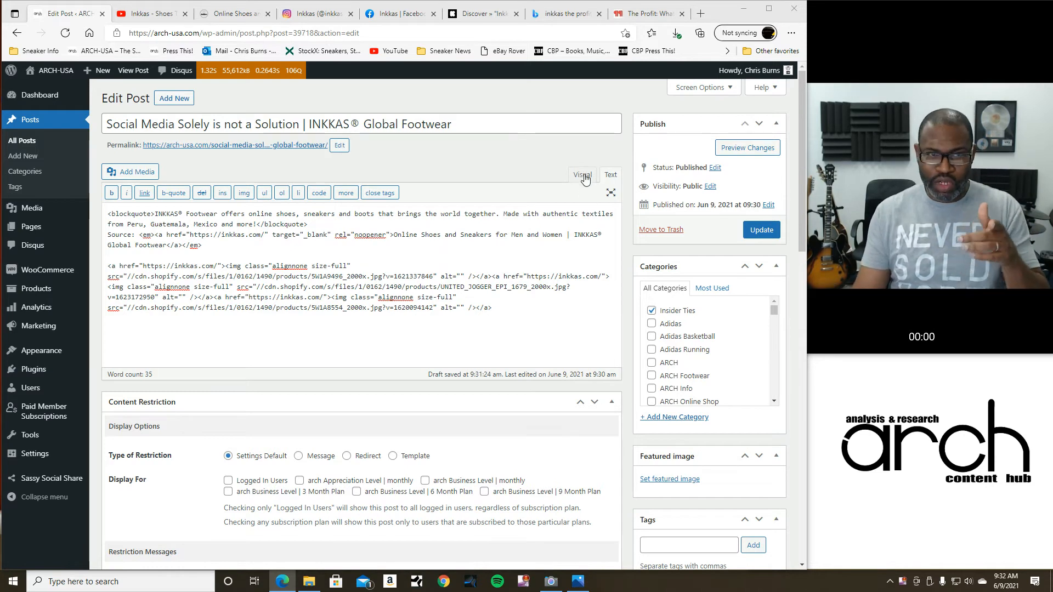
Show the INKKAS Global Footwear post in the Visual editor view
left_click(581, 175)
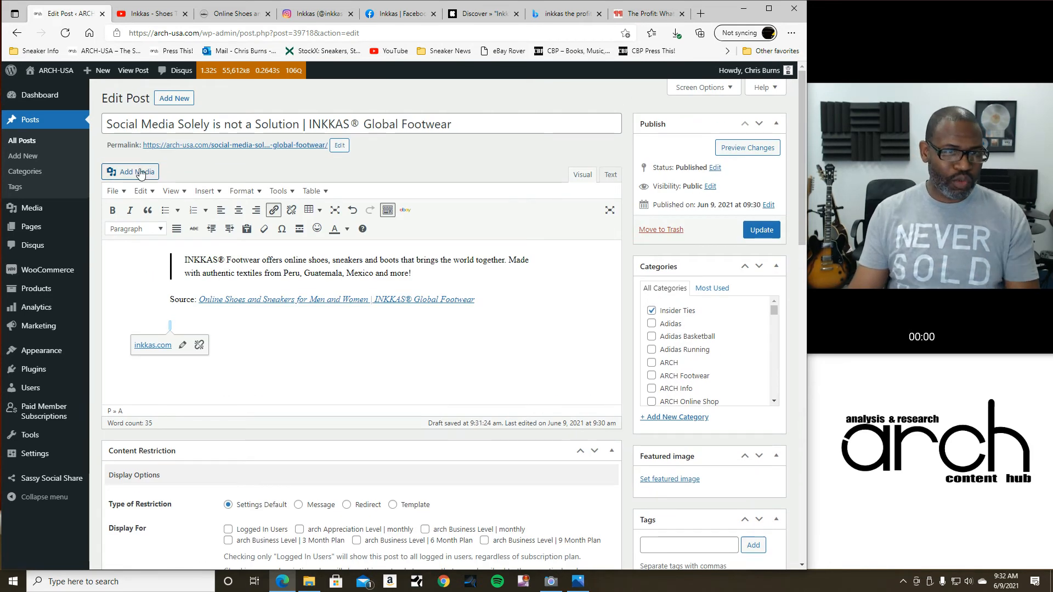
Upload the shoe photos from the Inkkas folder into the media library and close it
left_click(131, 171)
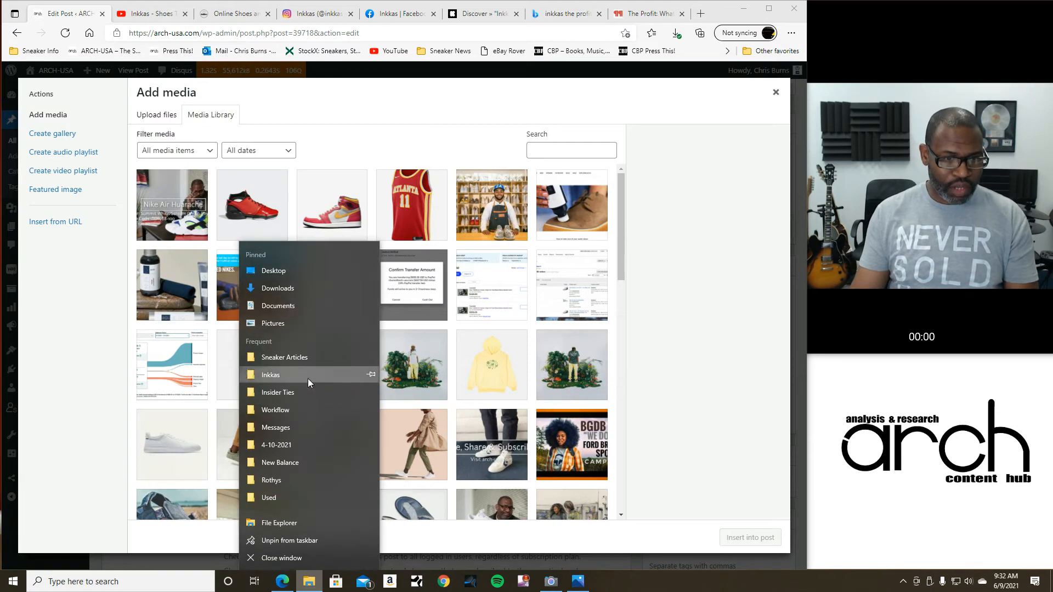
left_click(270, 374)
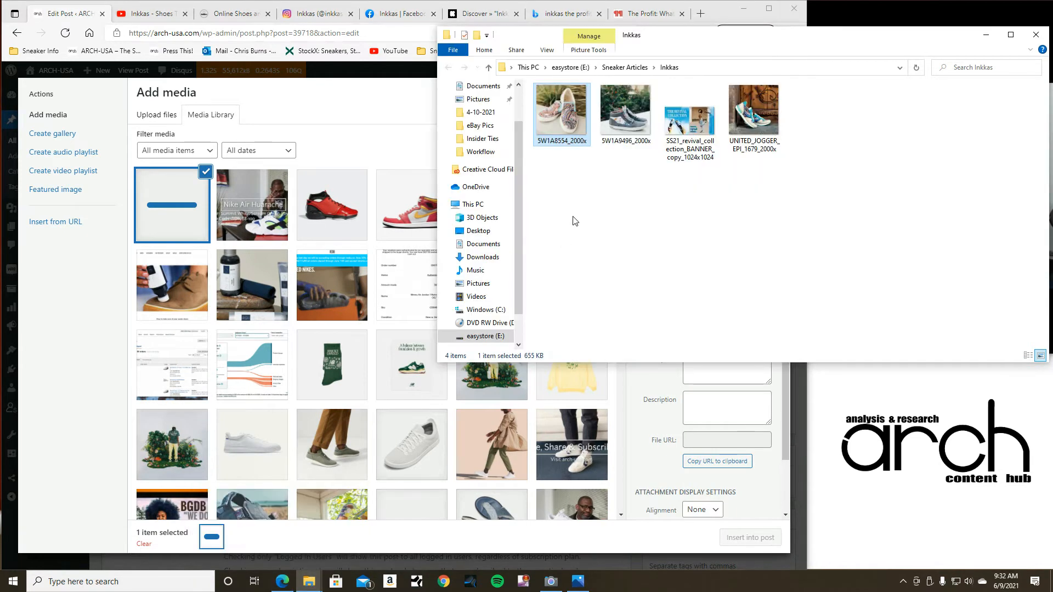
left_click(625, 111)
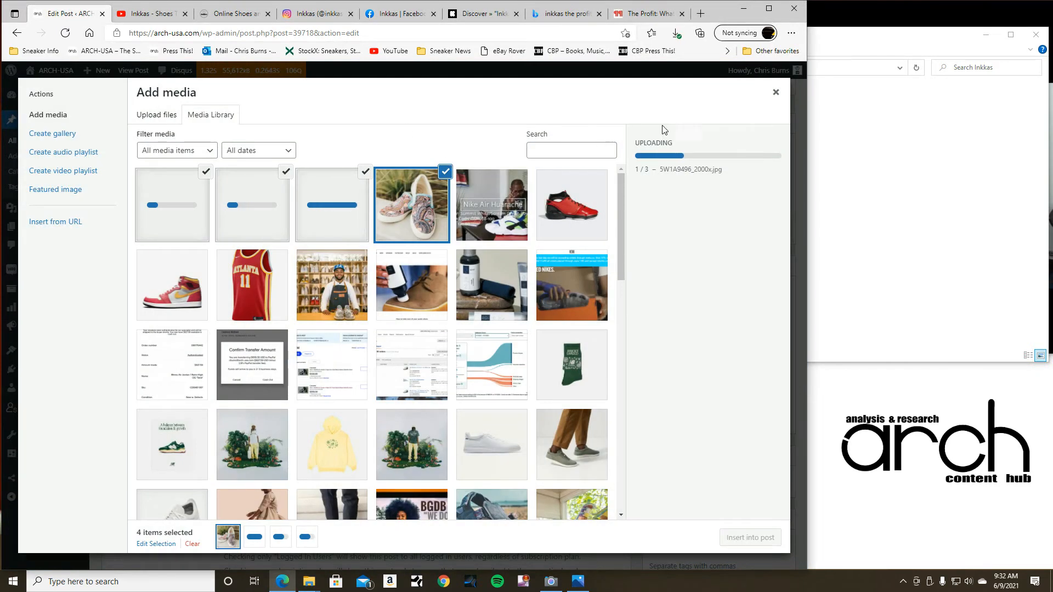
left_click(776, 92)
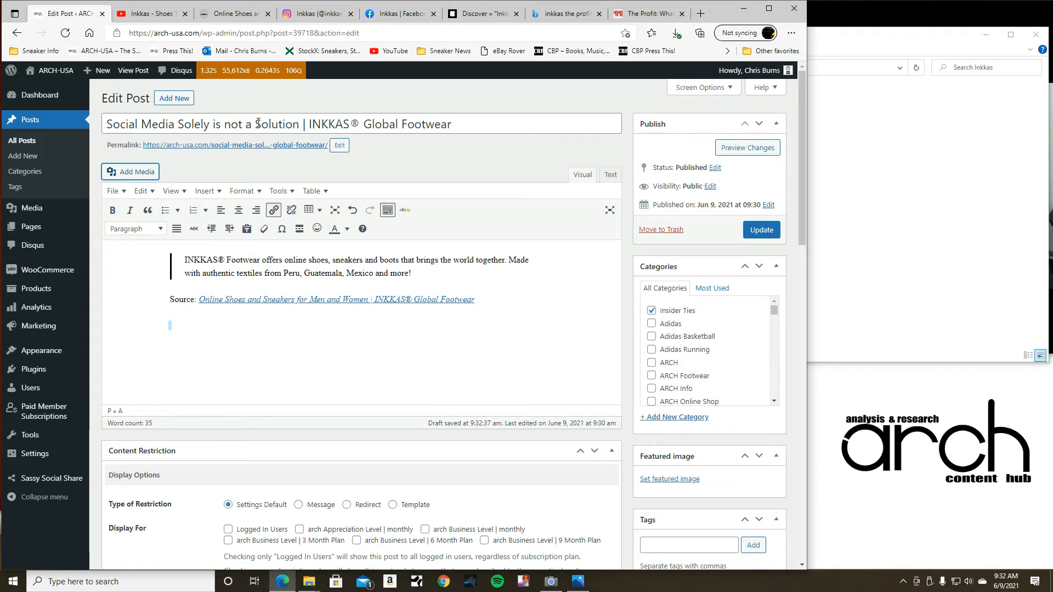
Upload and insert the patterned INKKAS sneaker Facebook ad screenshot below the Source line
left_click(227, 123)
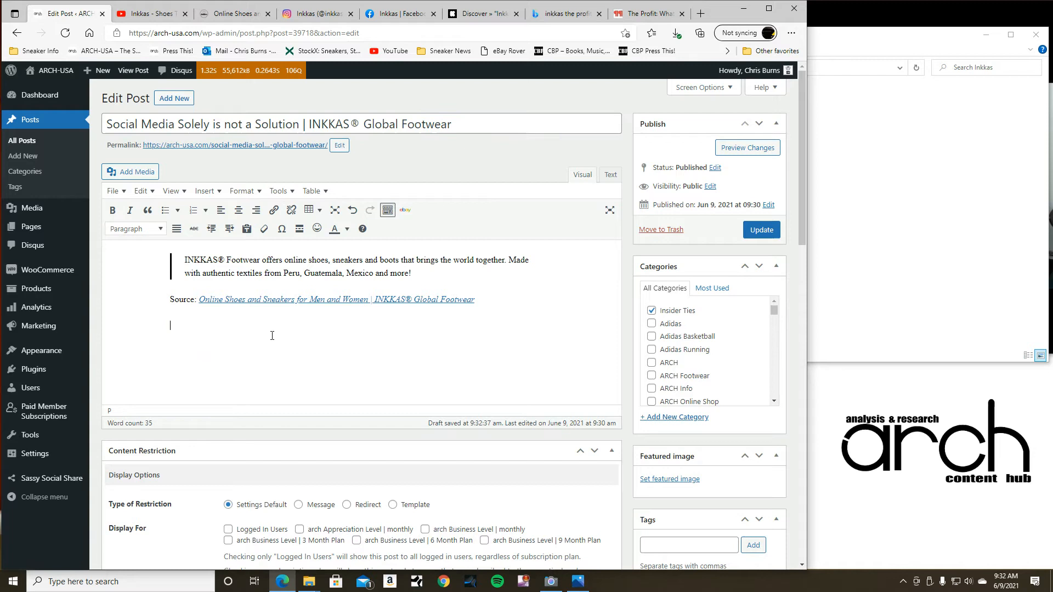
mouse_move(168, 111)
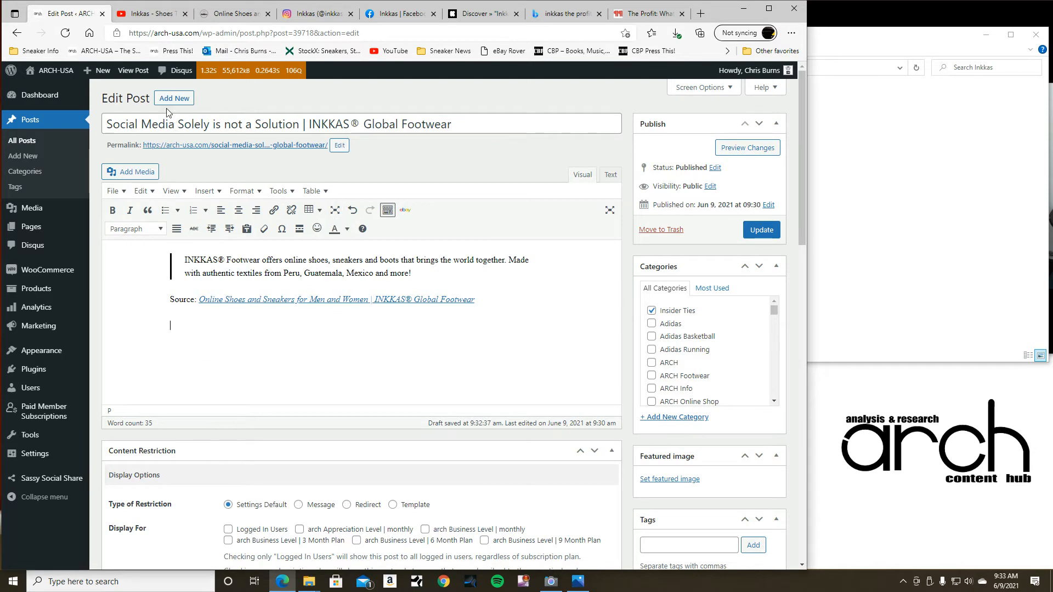
left_click(130, 171)
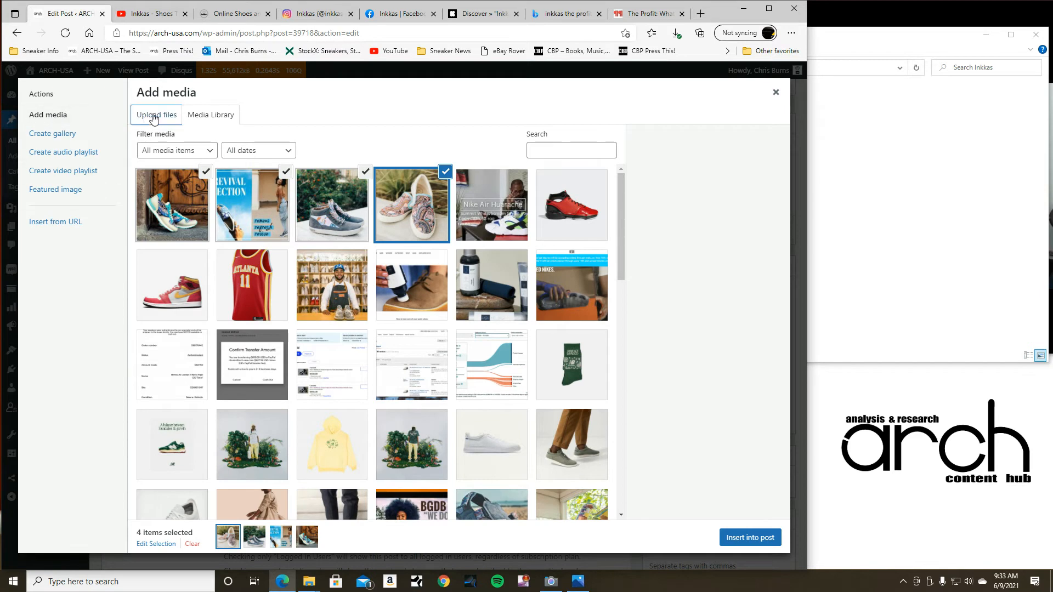
left_click(155, 115)
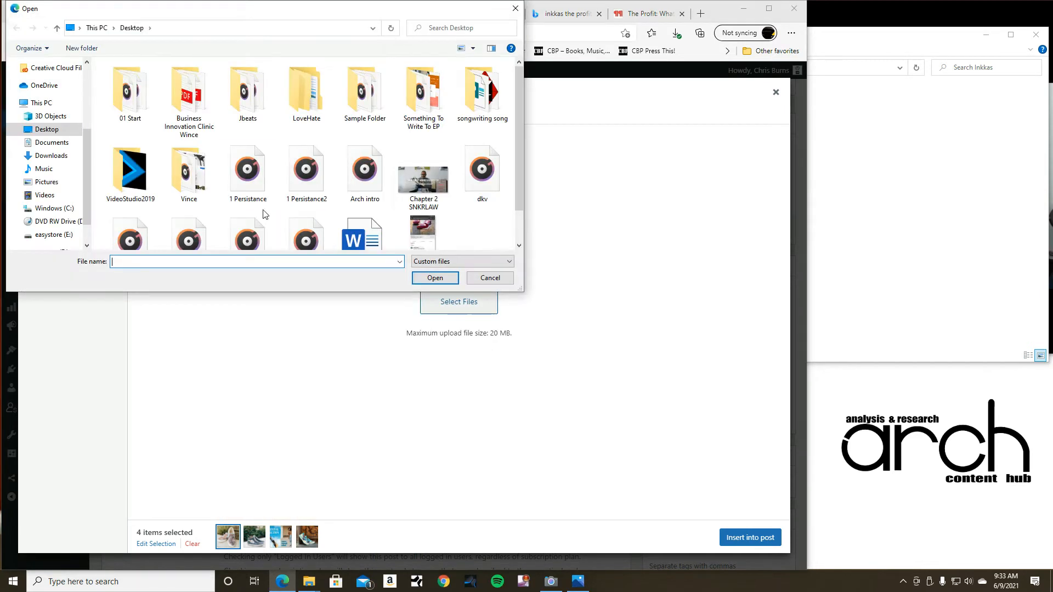
left_click(247, 167)
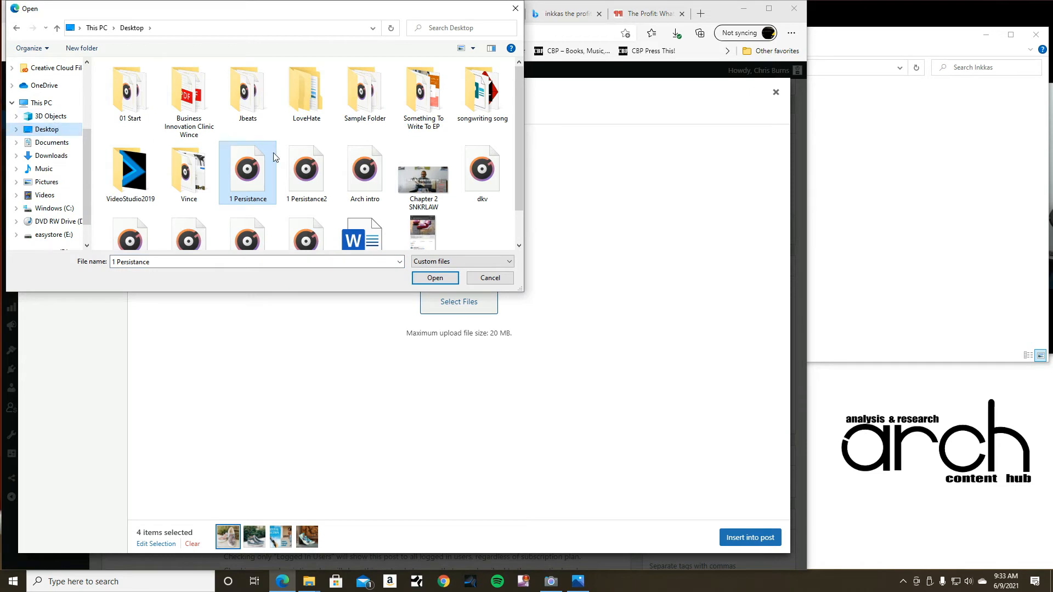
left_click(434, 277)
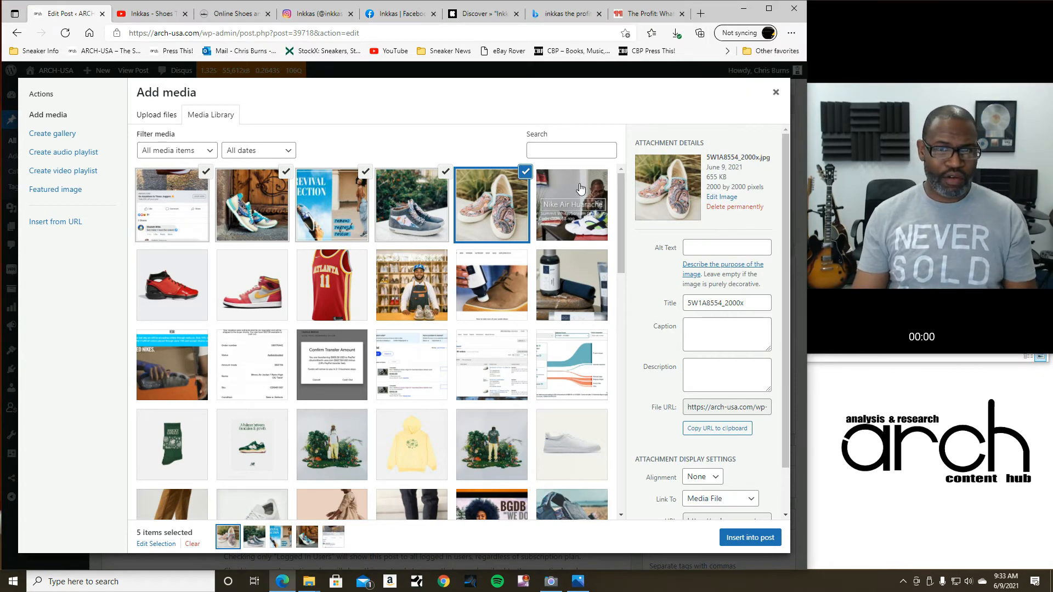
left_click(171, 204)
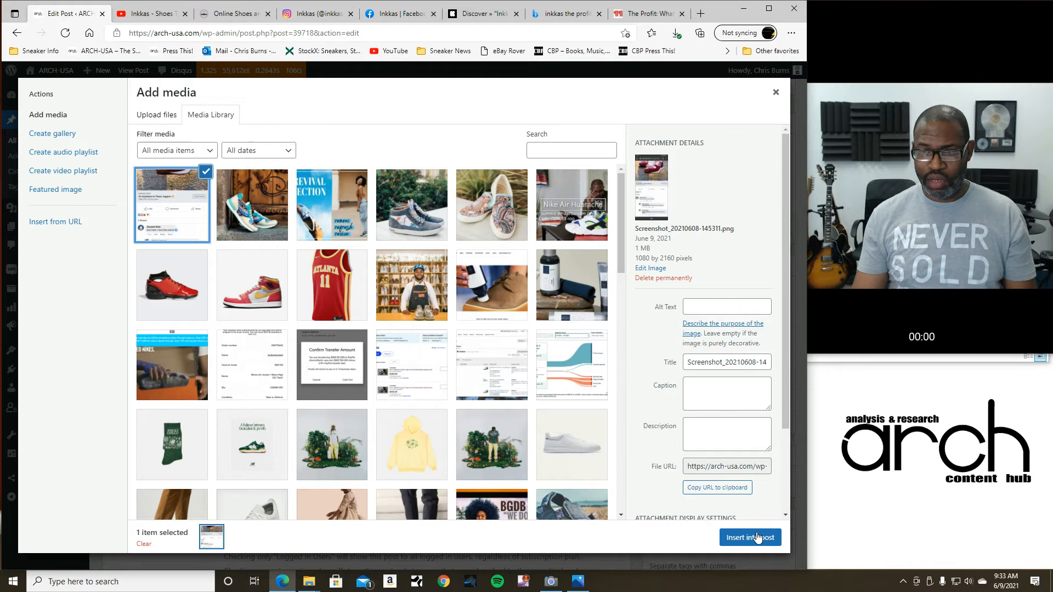
left_click(750, 537)
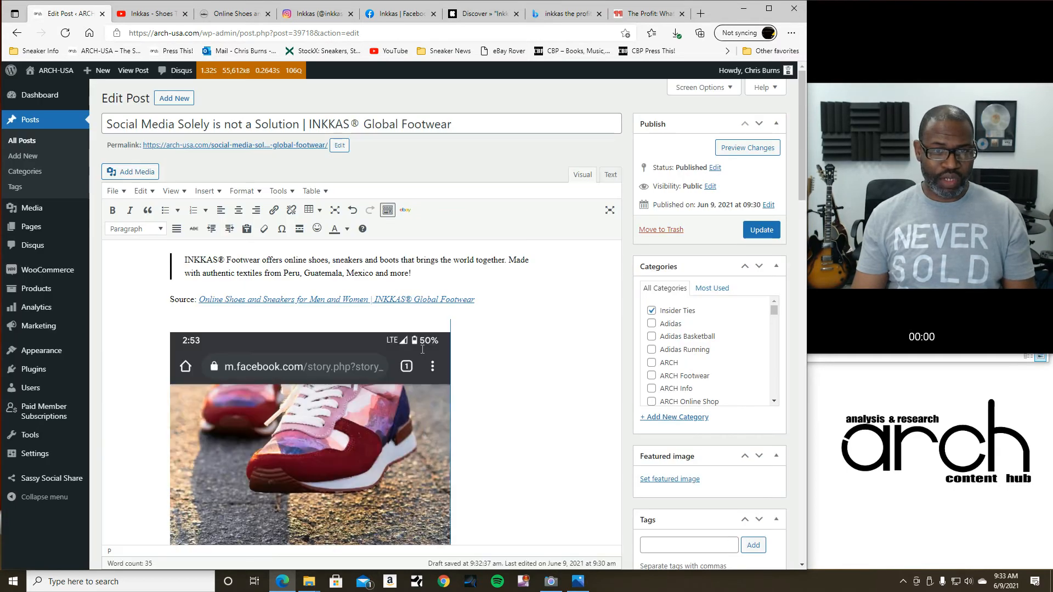
scroll("down", 3)
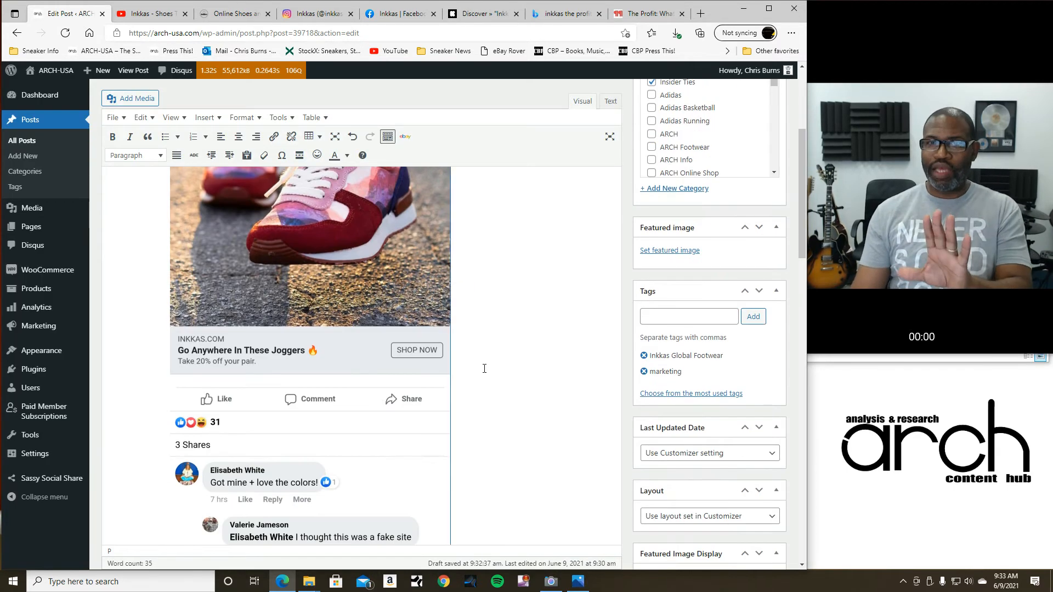
scroll("down", 3)
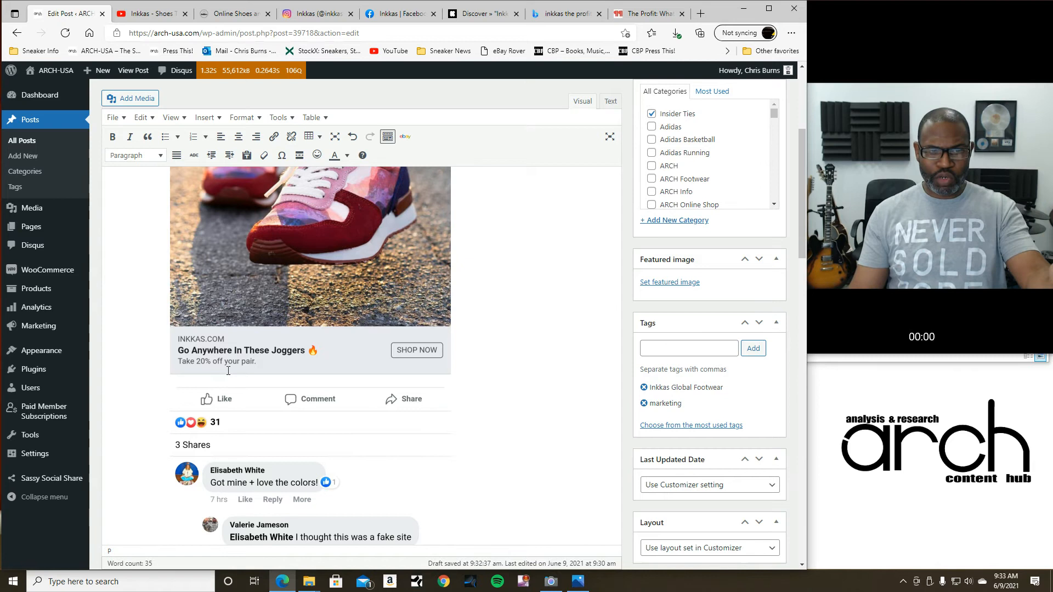
scroll("down", 3)
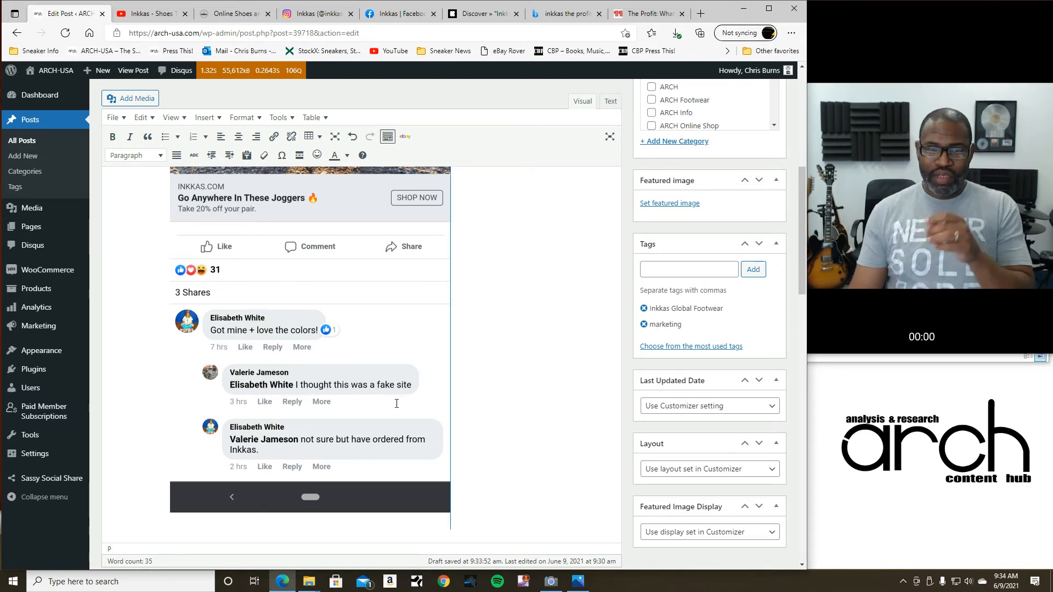
scroll("down", 3)
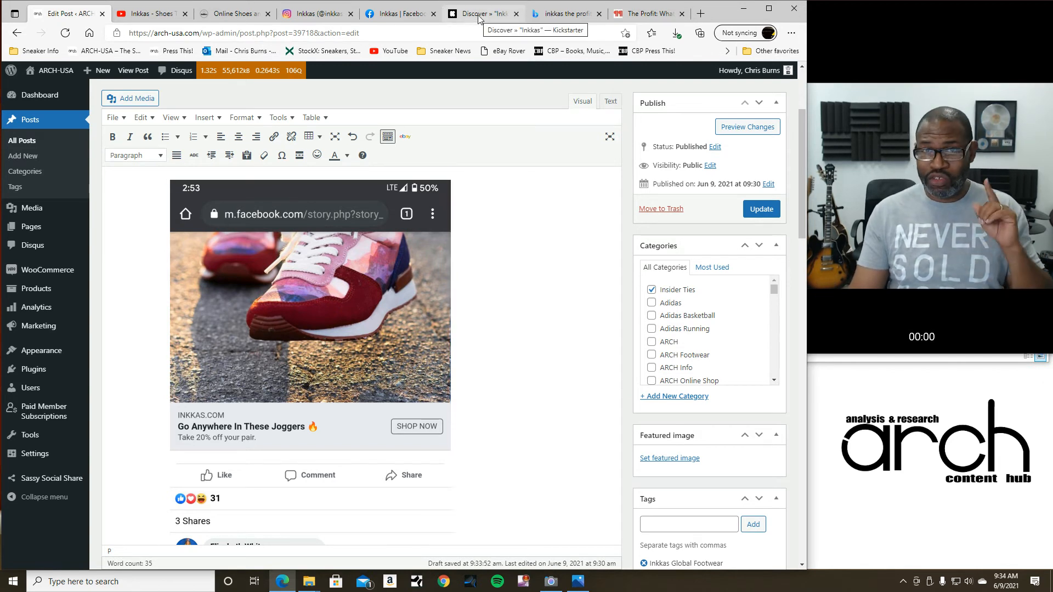
Scroll through the four Inkkas Kickstarter projects, including one canceled in 2015
left_click(481, 13)
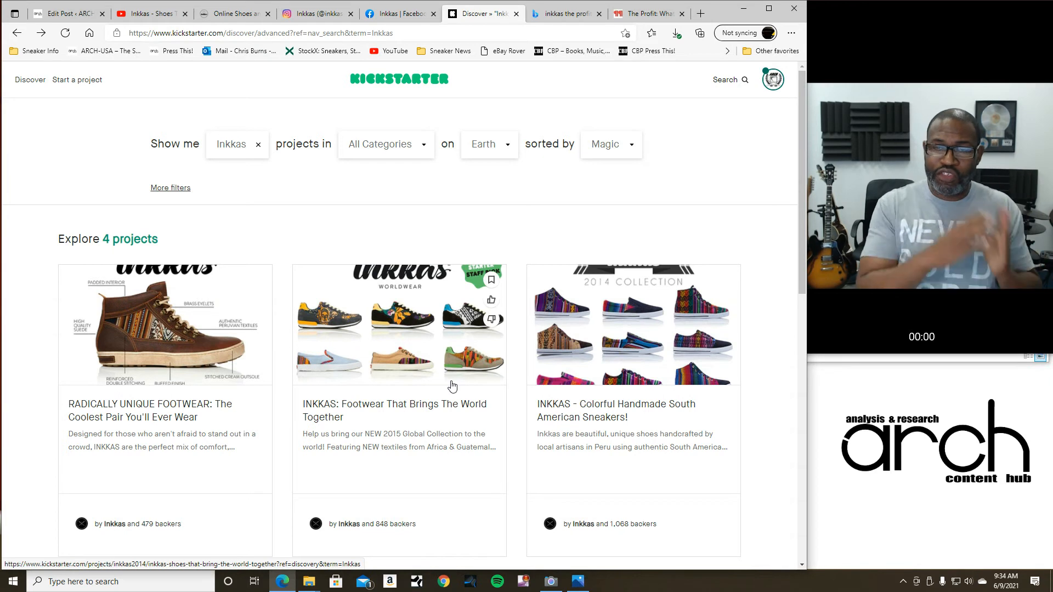
scroll("down", 3)
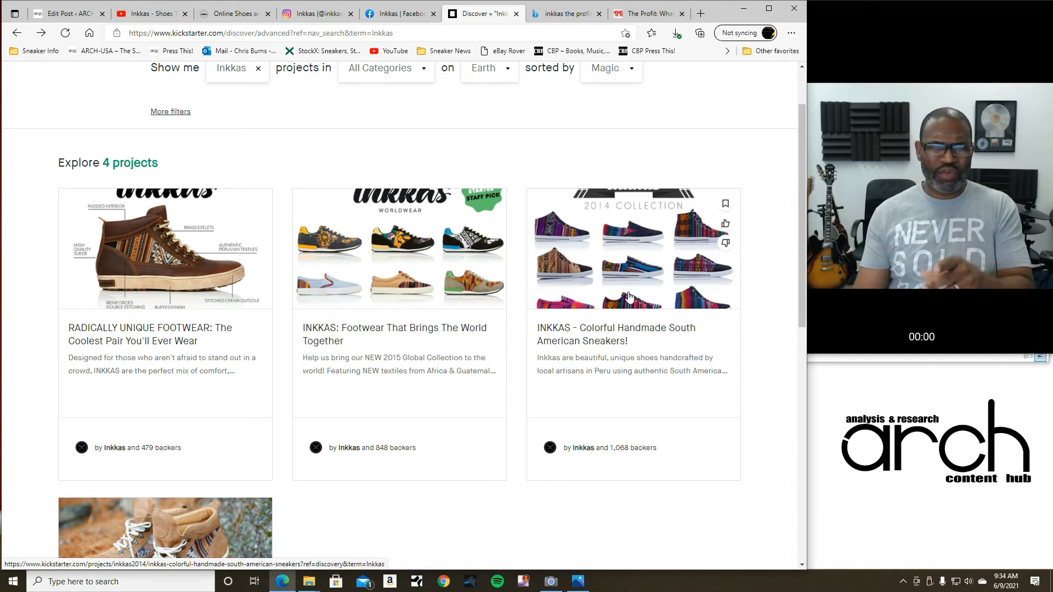
scroll("down", 3)
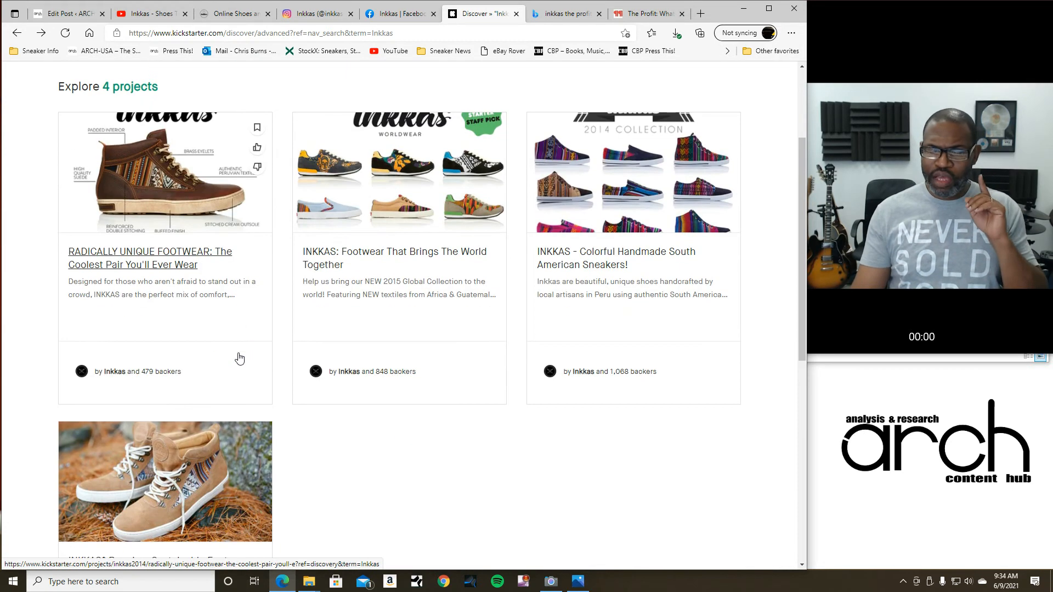
scroll("down", 3)
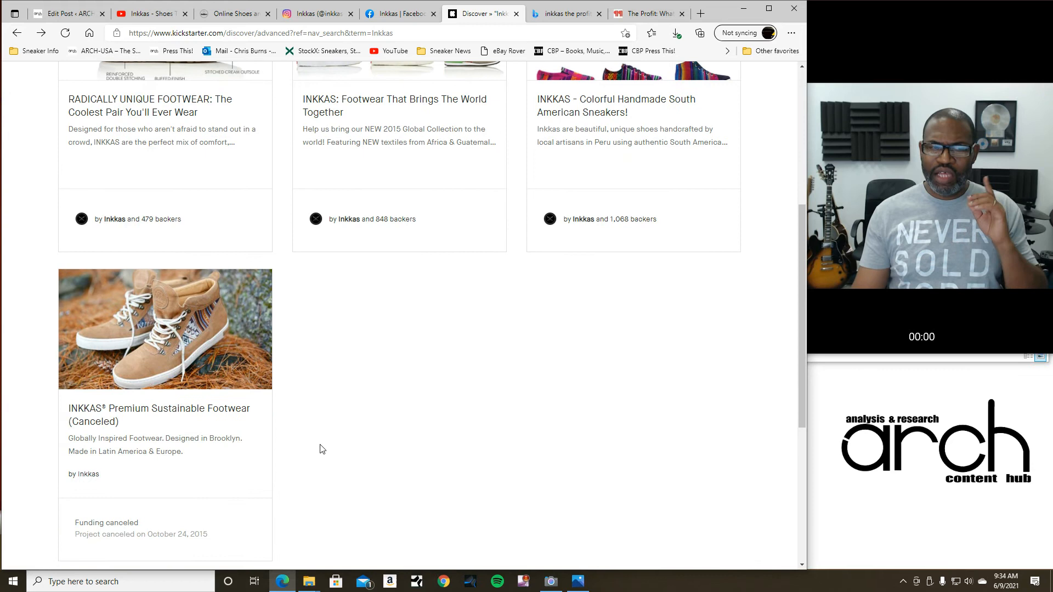
mouse_move(368, 452)
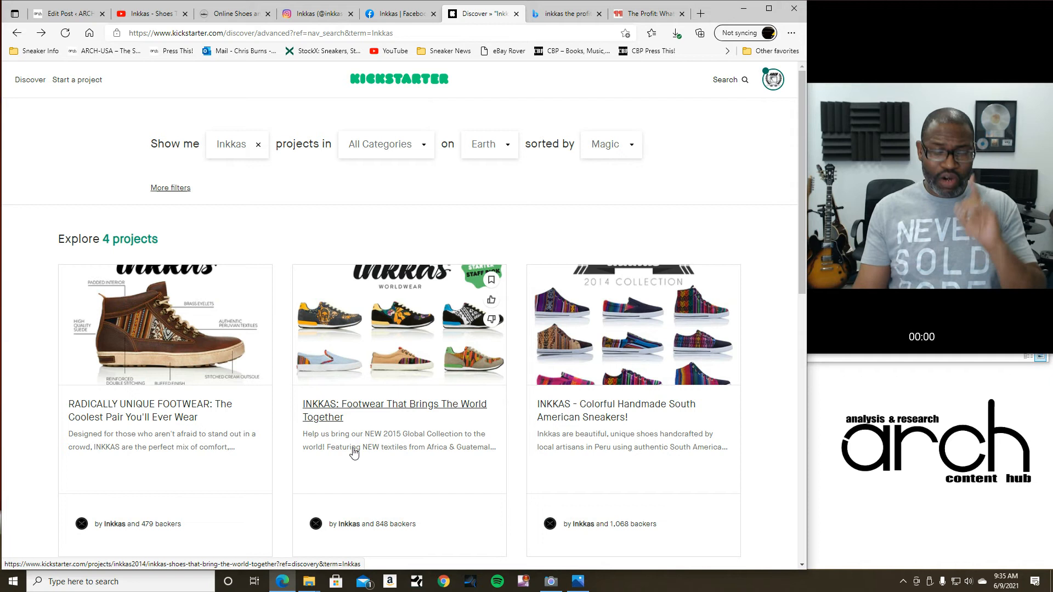
mouse_move(350, 454)
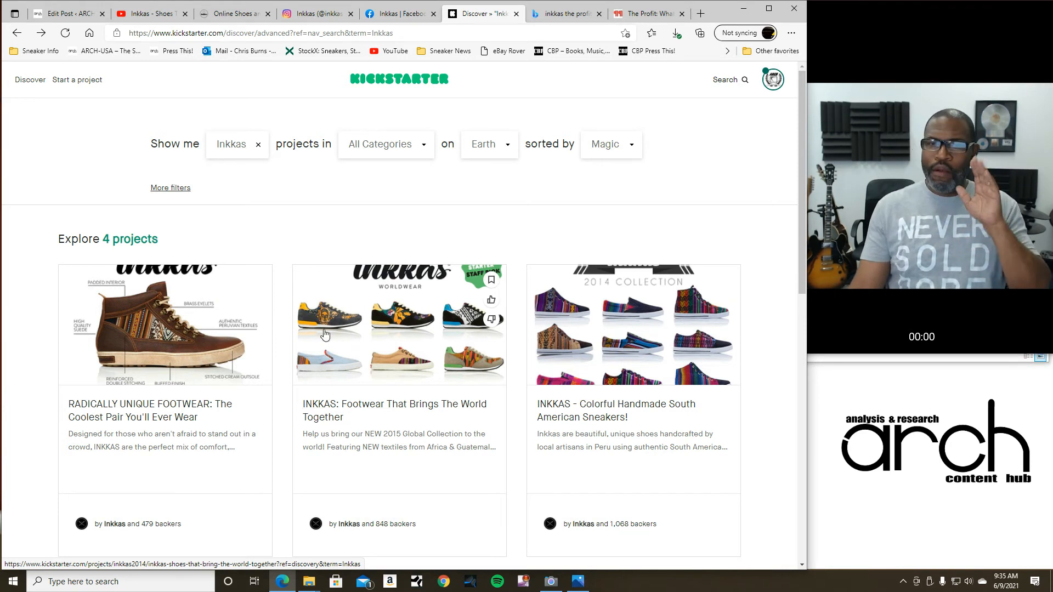
mouse_move(291, 262)
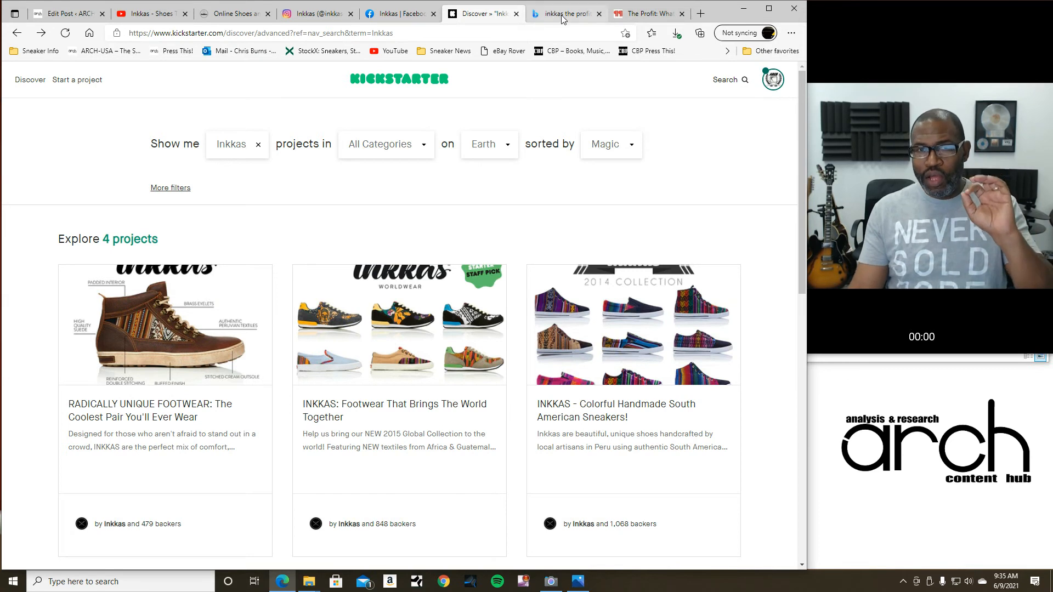
Read the 2Paragraphs article on Inkkas after the $600,000 Marcus Lemonis deal
left_click(566, 13)
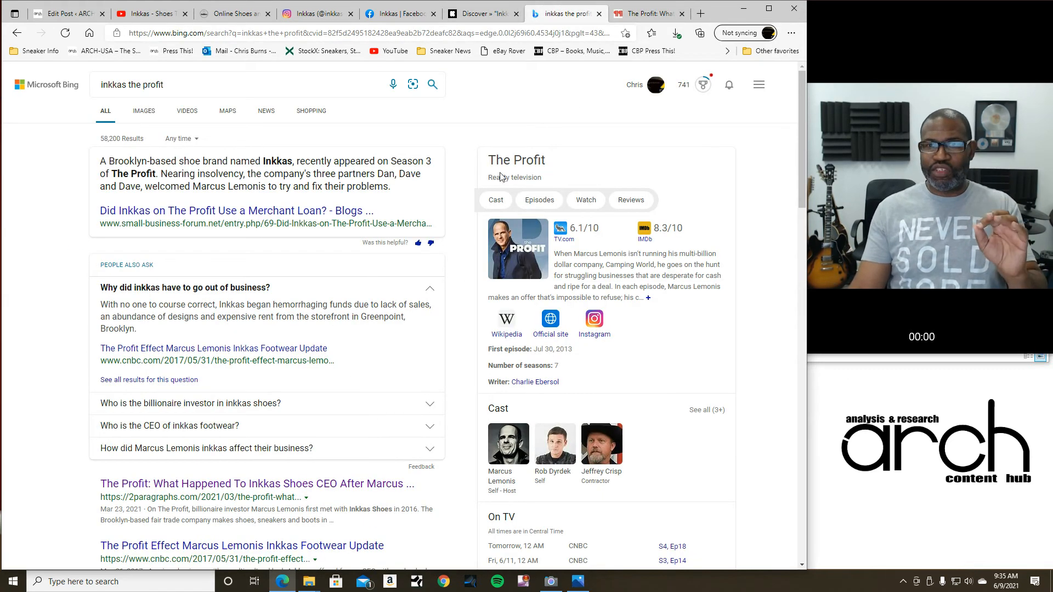
left_click(255, 484)
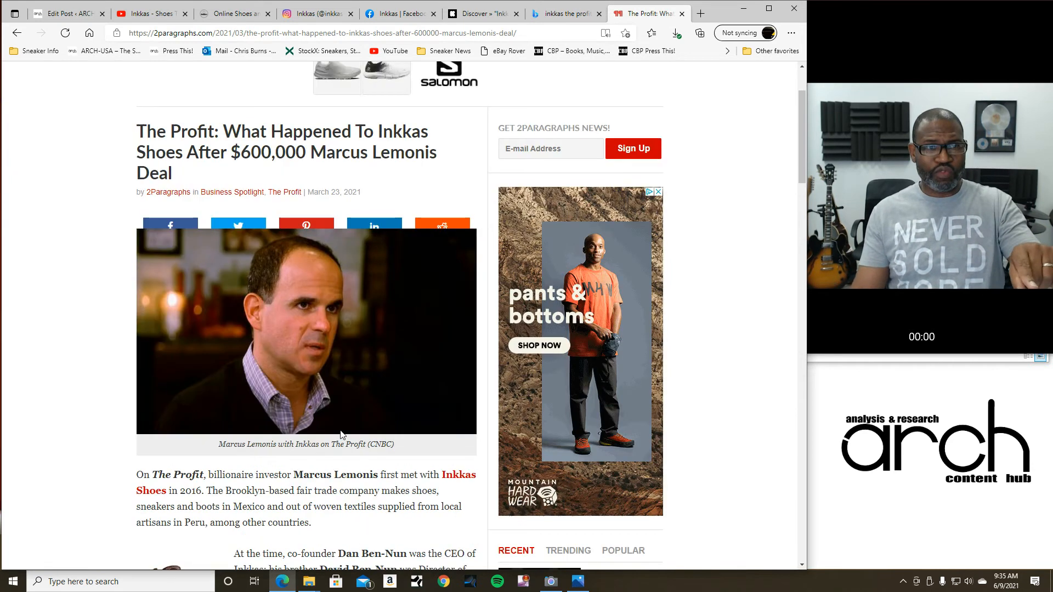
scroll("down", 3)
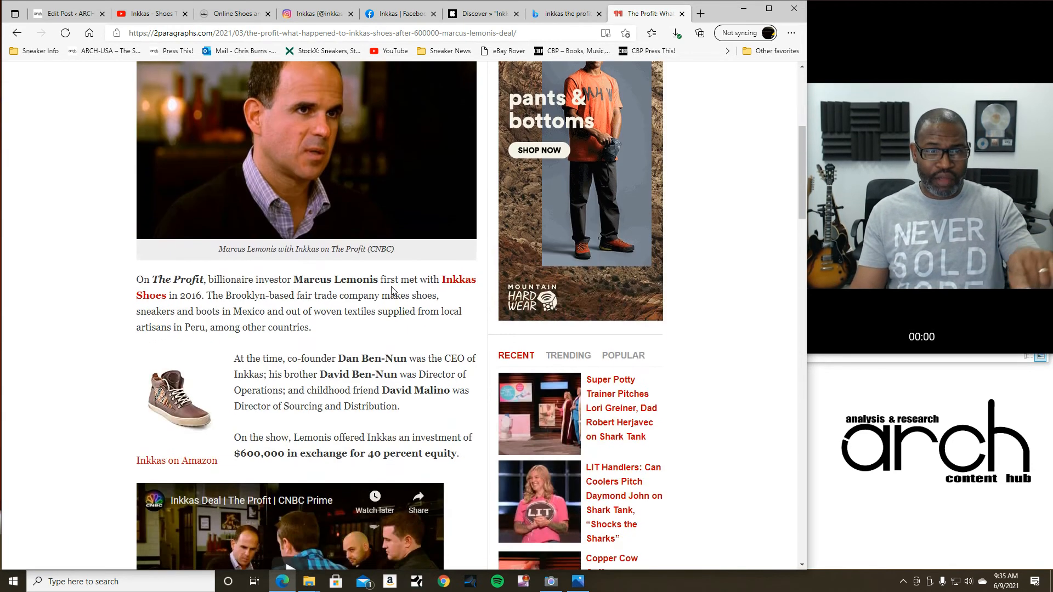
scroll("down", 3)
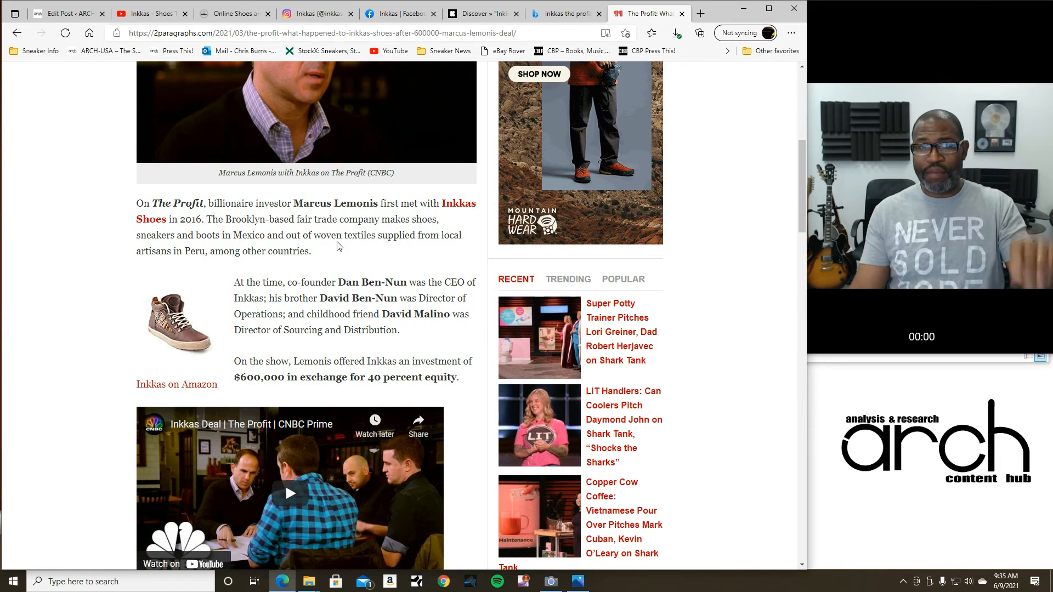
scroll("up", 3)
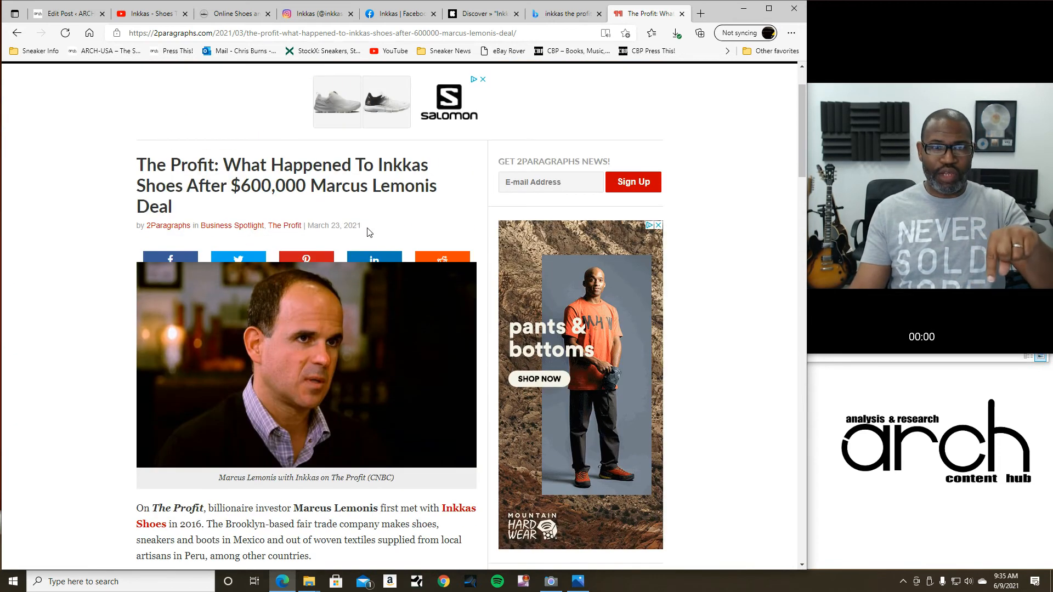
scroll("down", 3)
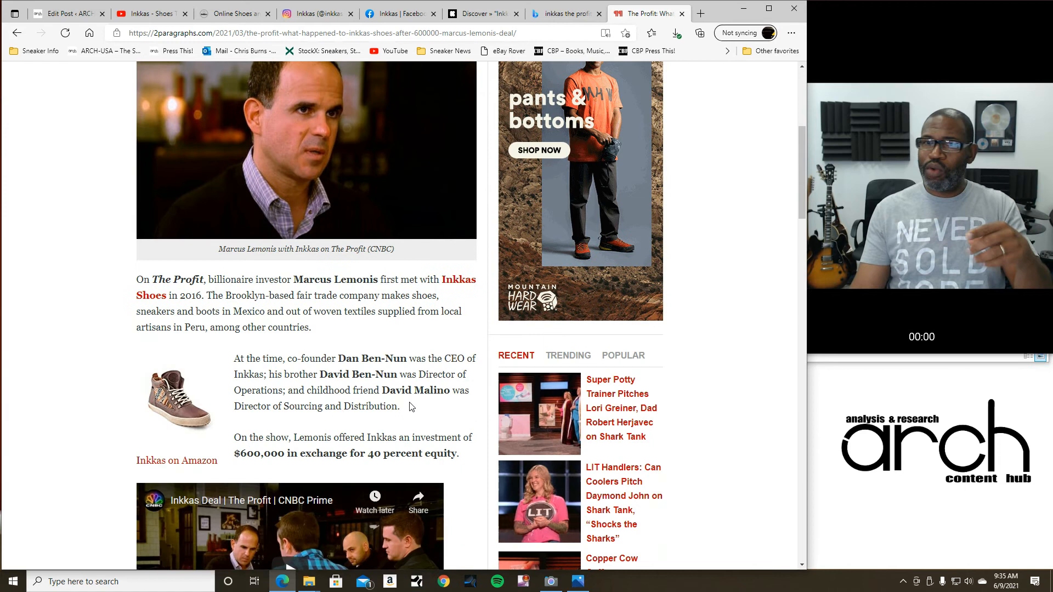
scroll("down", 3)
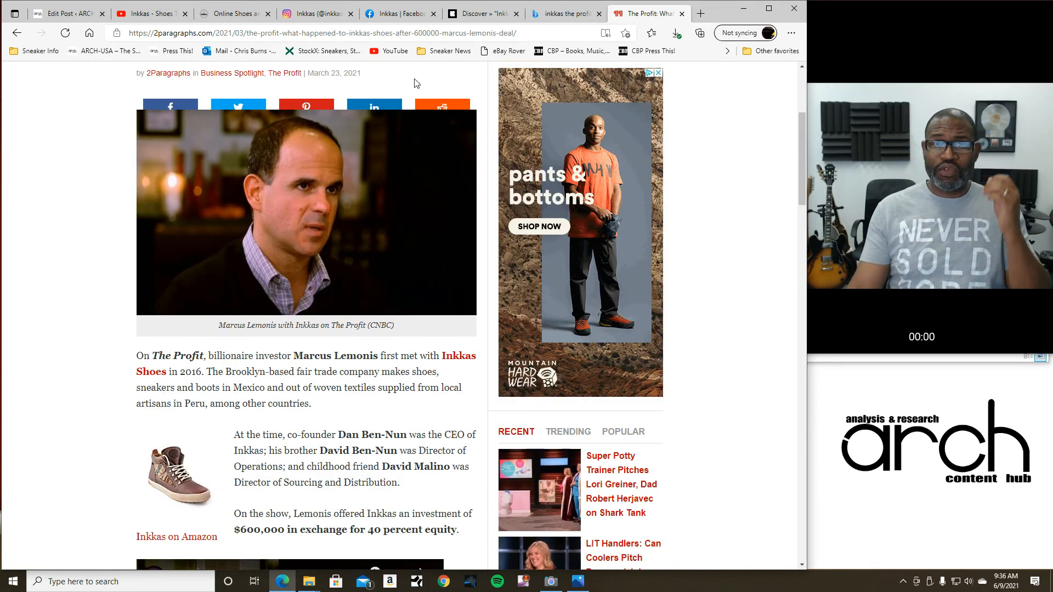
Open the INKKAS Colorful Handmade South American Sneakers campaign from the Kickstarter results
left_click(482, 13)
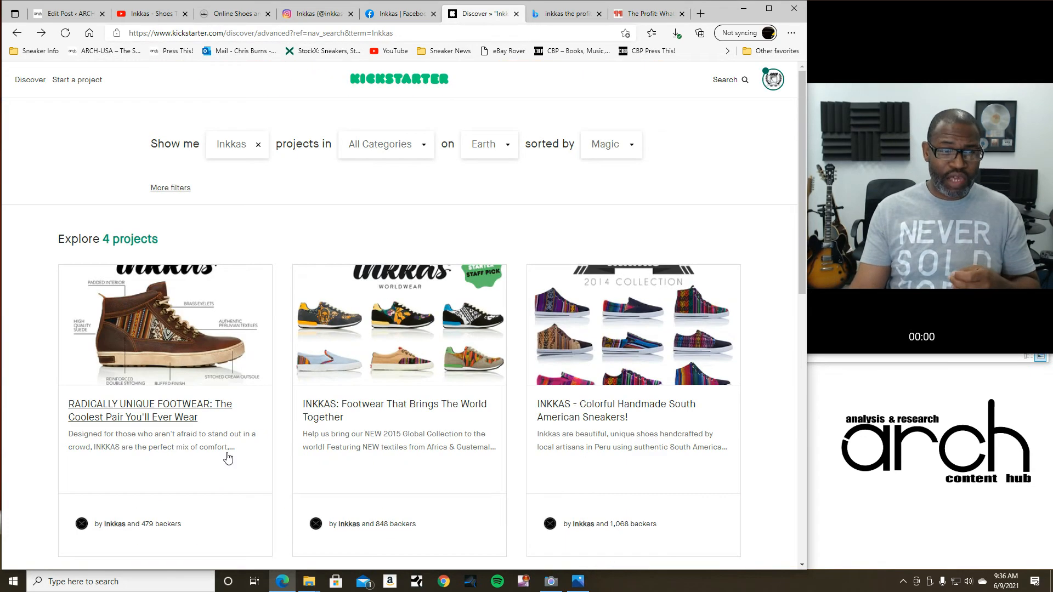
scroll("down", 3)
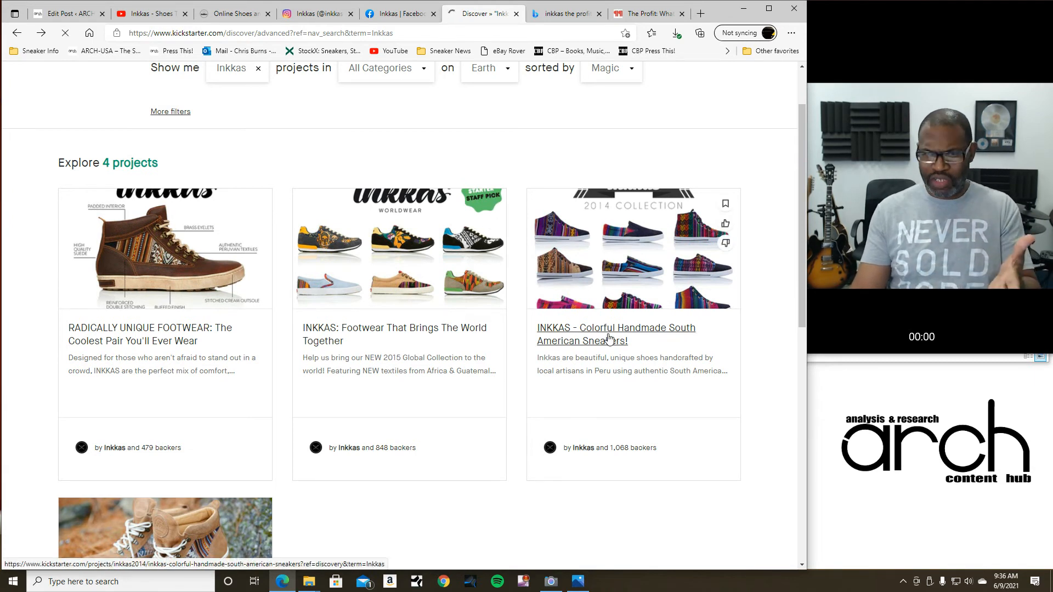
left_click(615, 334)
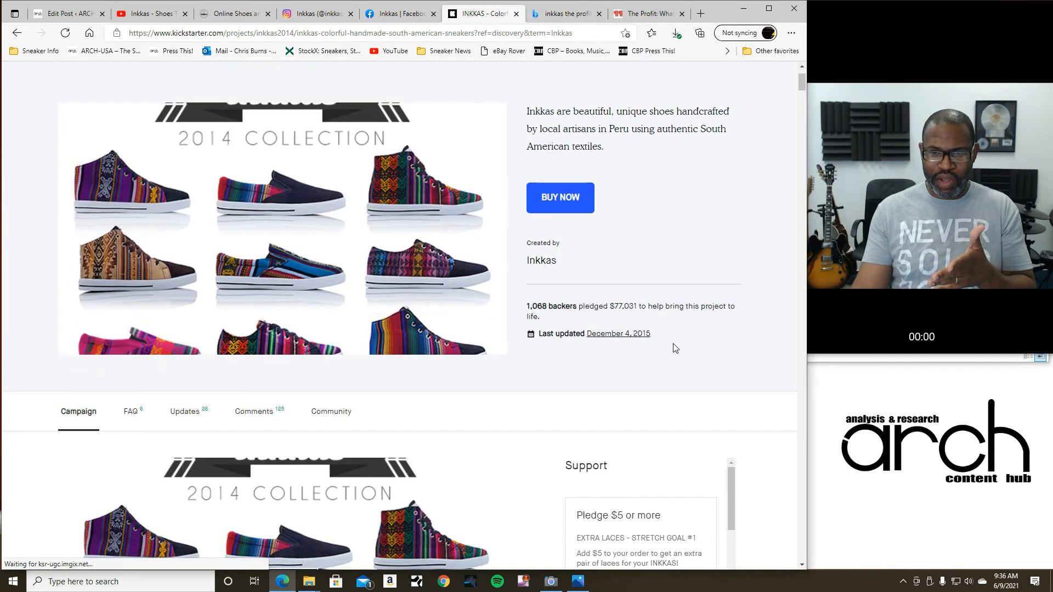
scroll("down", 3)
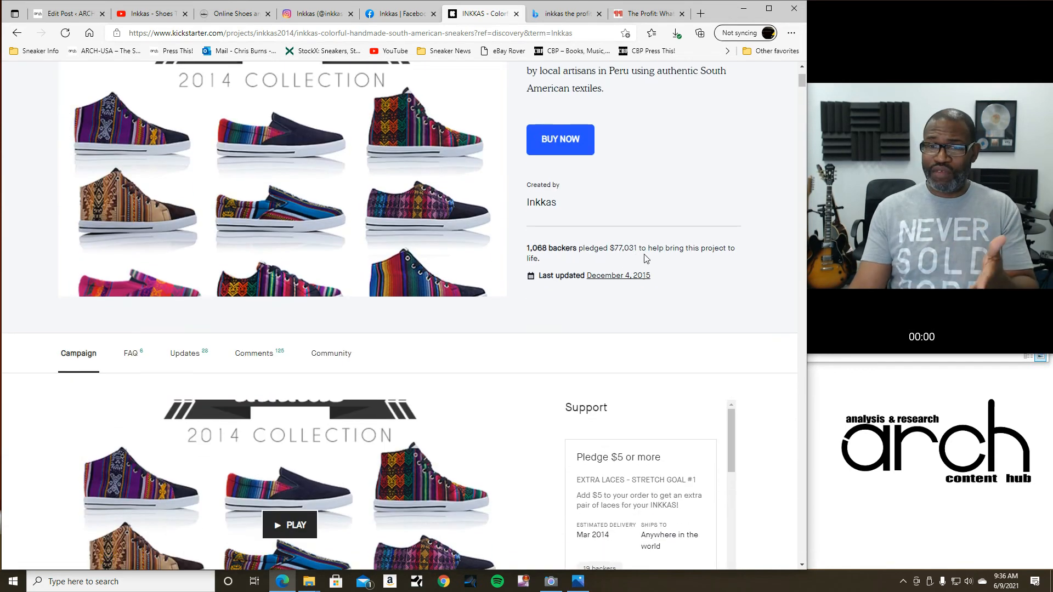
mouse_move(650, 261)
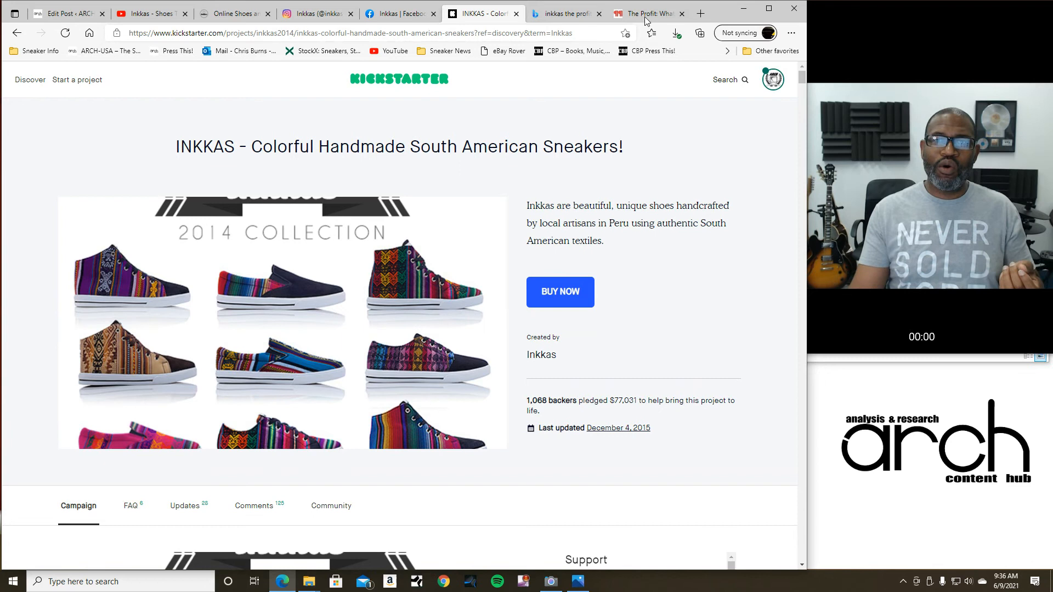
Glance at The Profit article, then review pledge tiers through the $10,000 Inkkas Gold reward
left_click(646, 13)
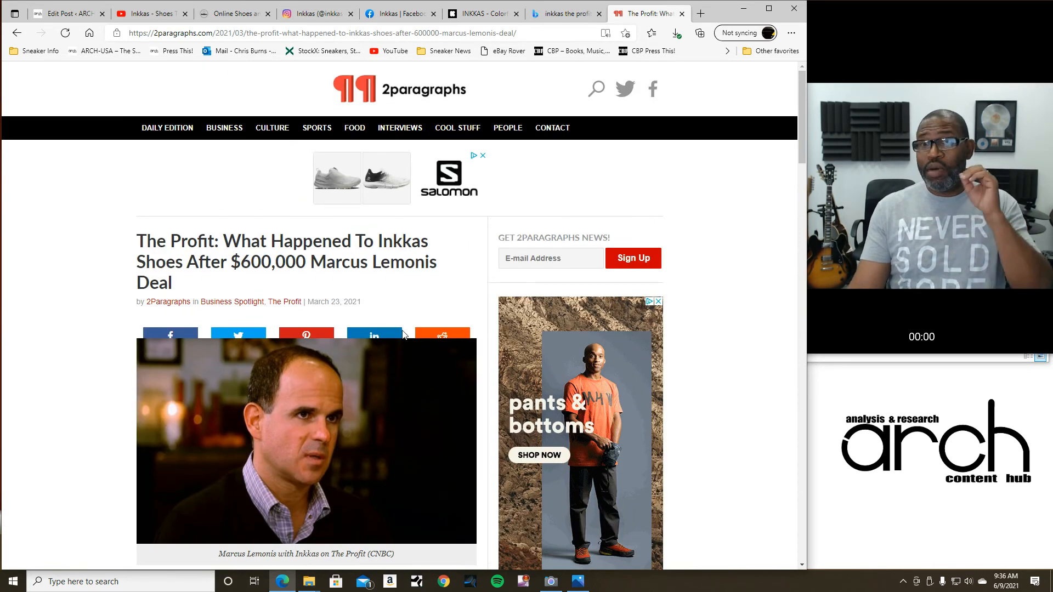
left_click(481, 13)
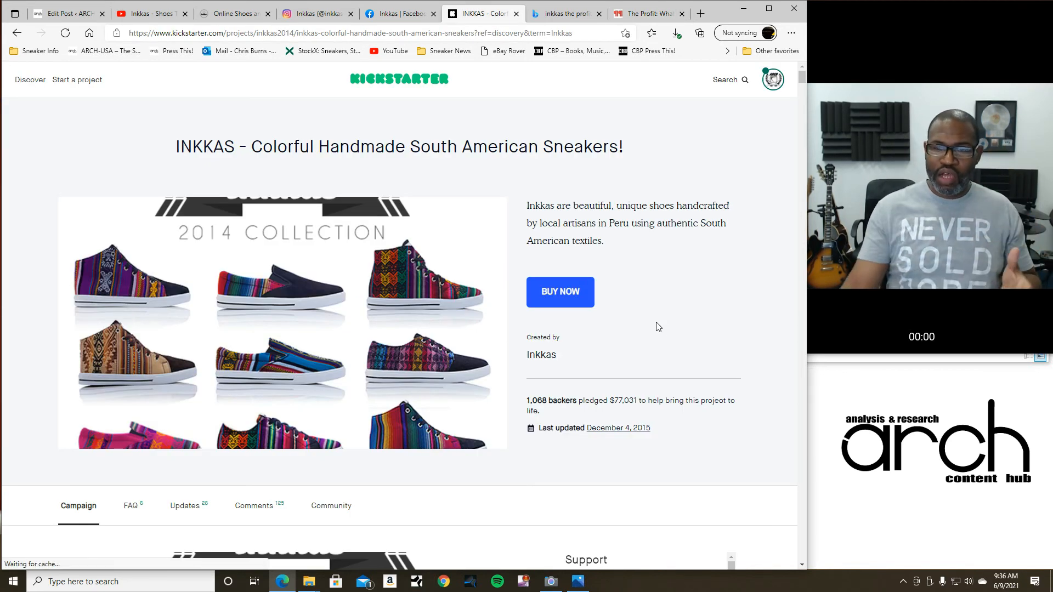
scroll("down", 3)
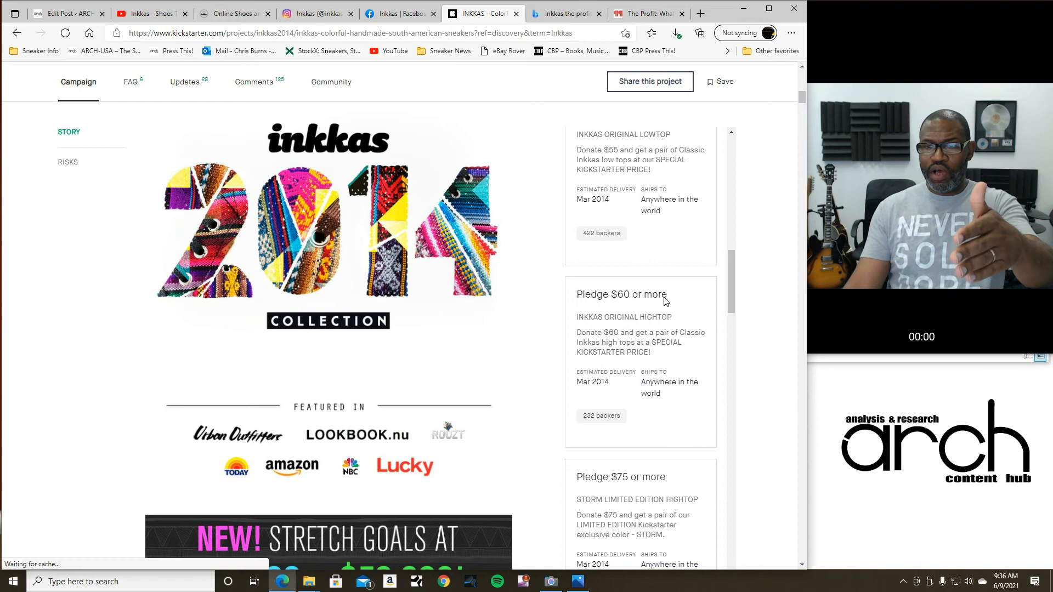
scroll("down", 3)
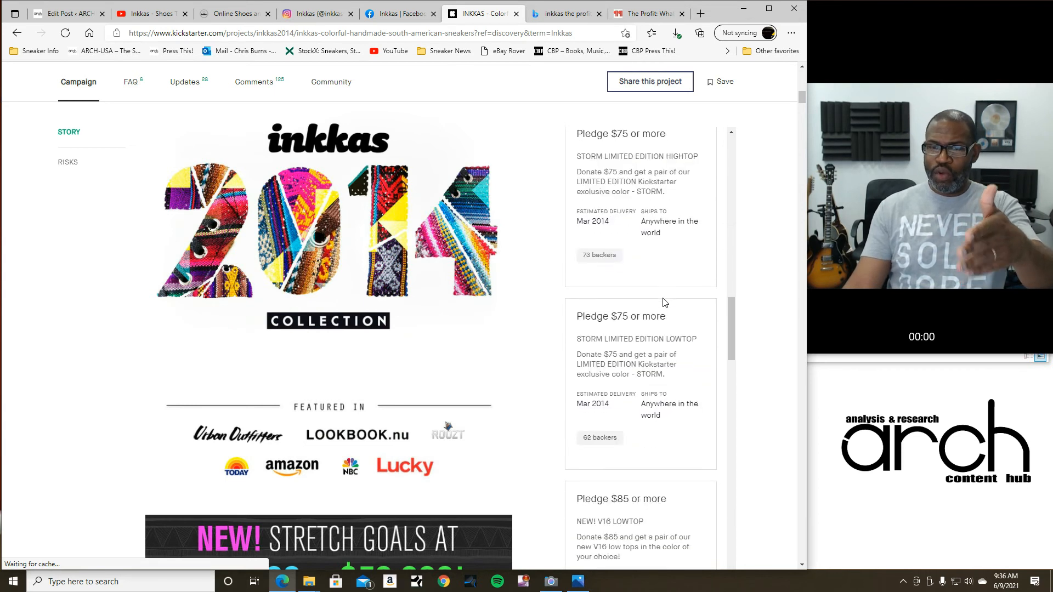
scroll("down", 3)
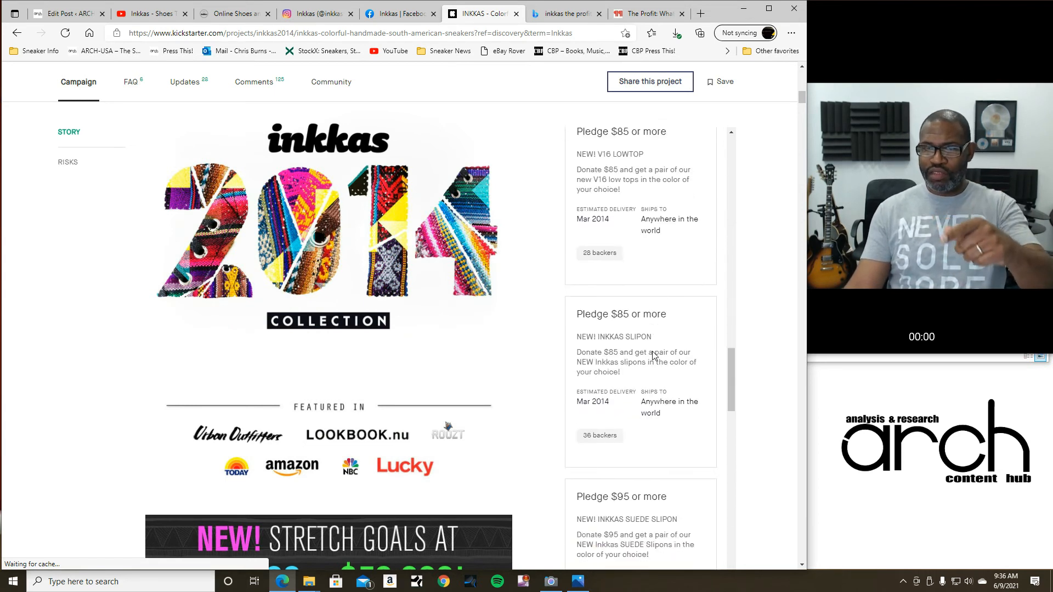
scroll("down", 3)
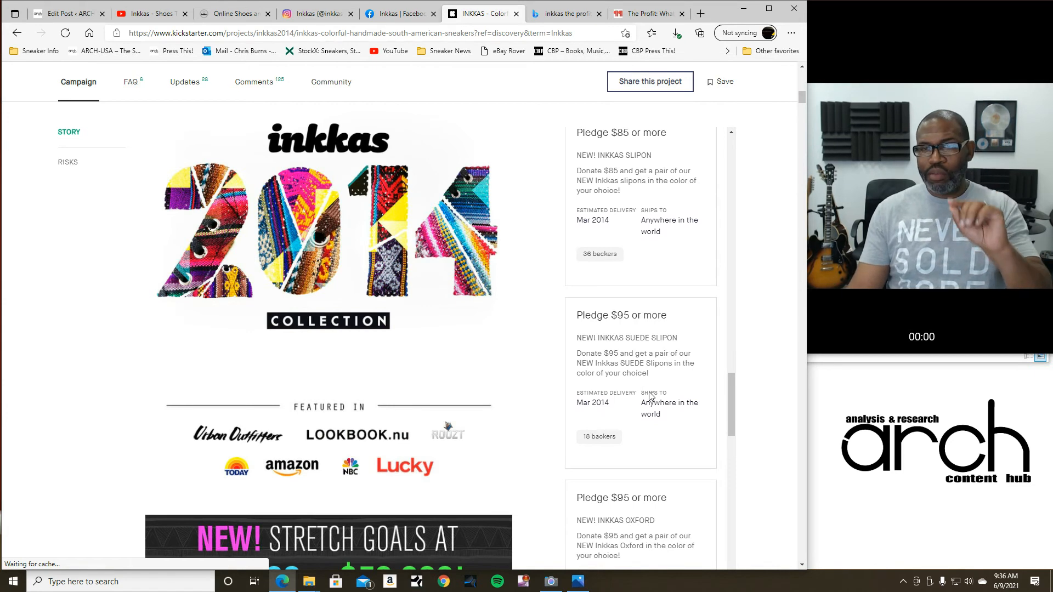
scroll("down", 3)
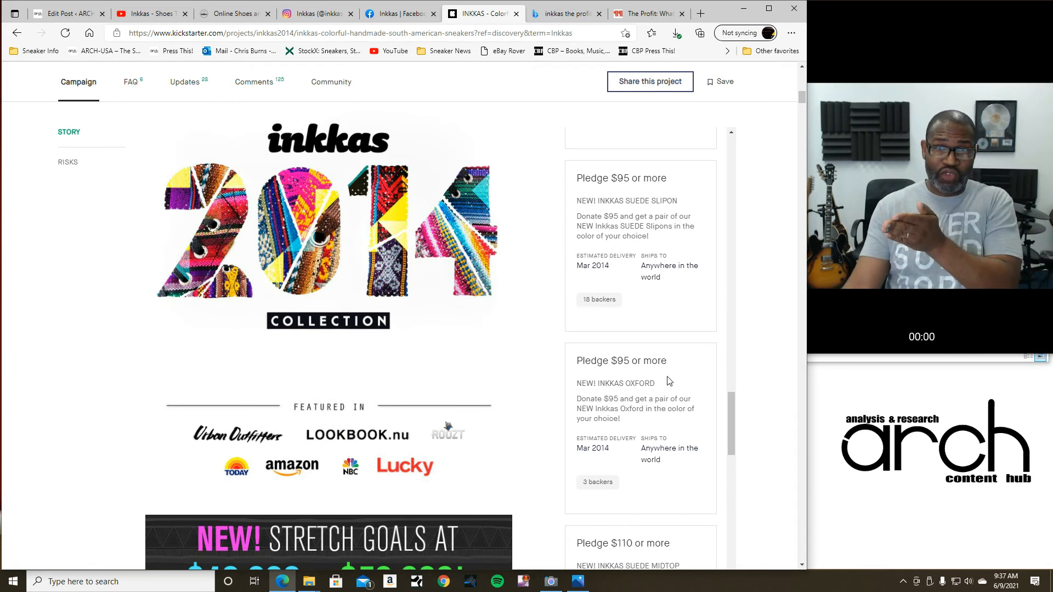
scroll("down", 3)
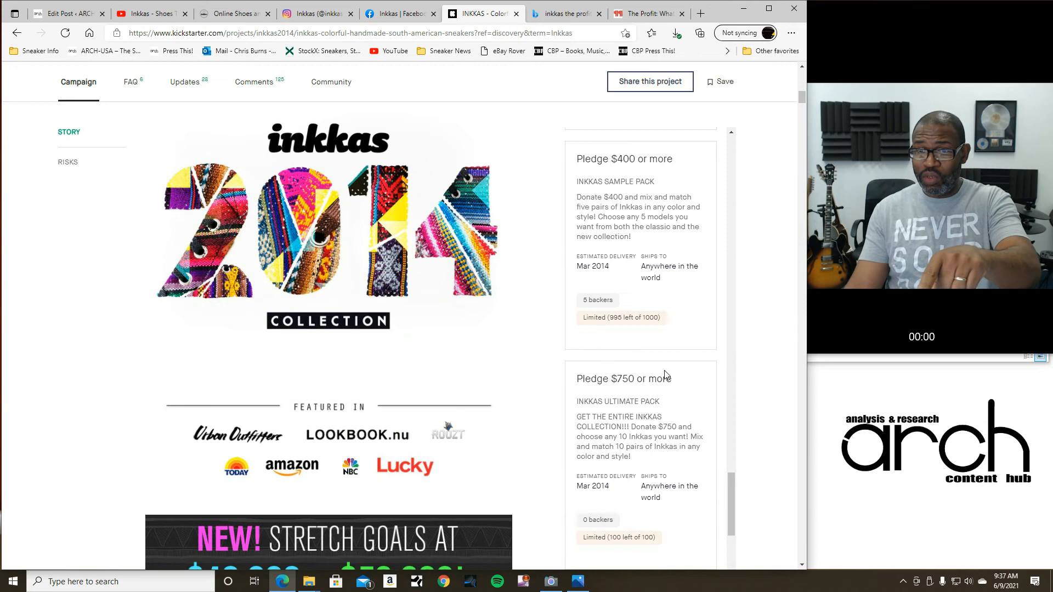
scroll("down", 3)
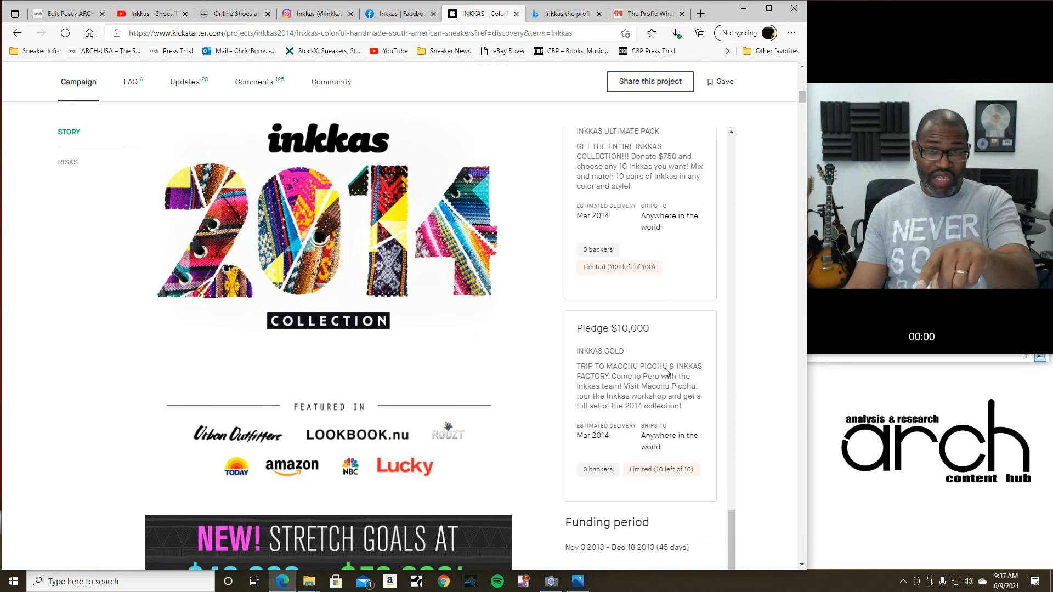
scroll("down", 3)
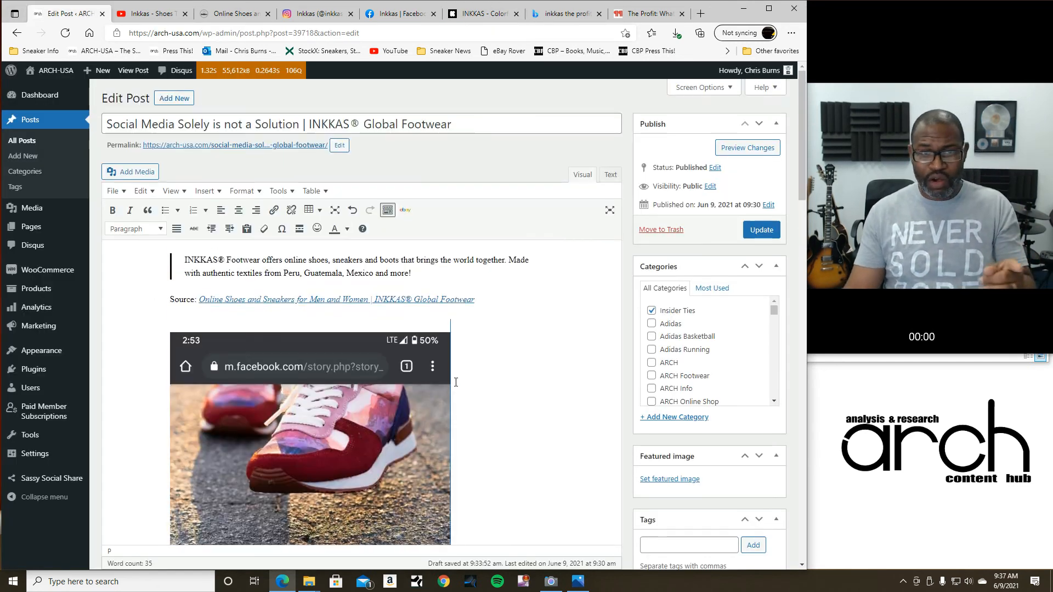
View the post's Facebook ad screenshot, then return to the Inkkas Kickstarter campaign
scroll("down", 3)
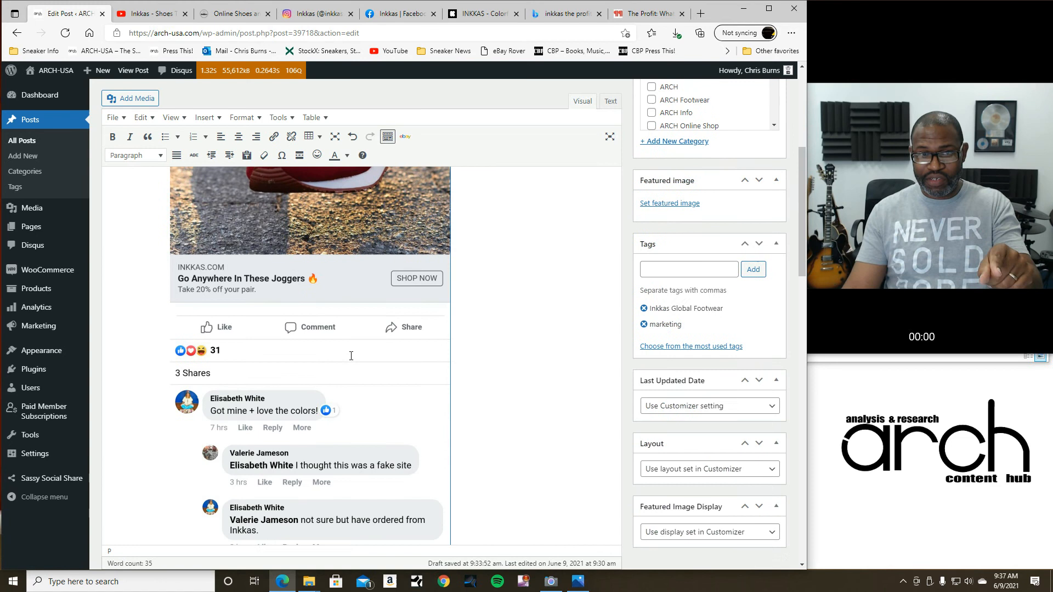
scroll("down", 3)
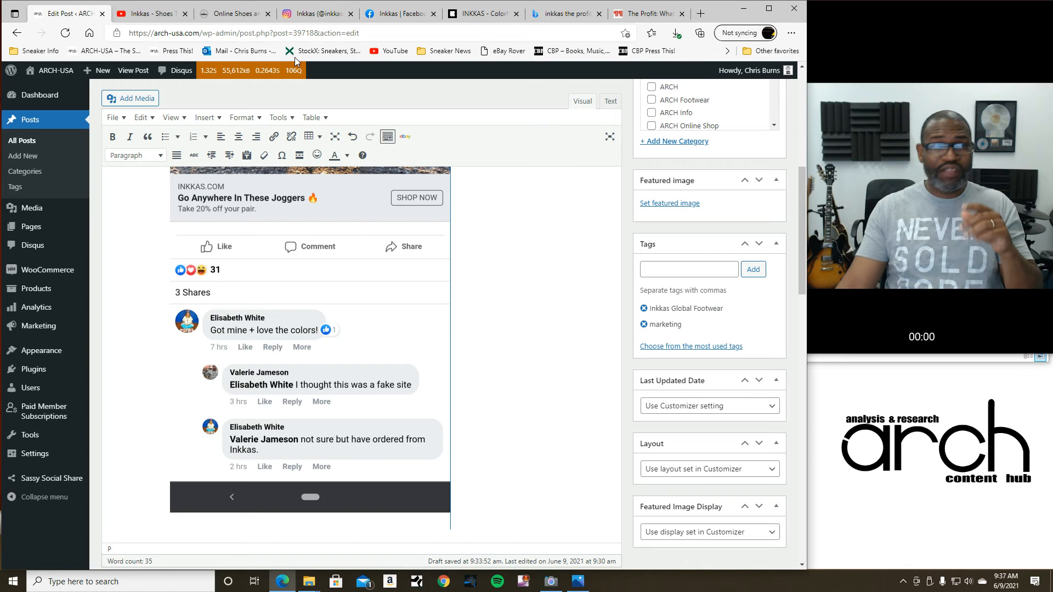
left_click(480, 13)
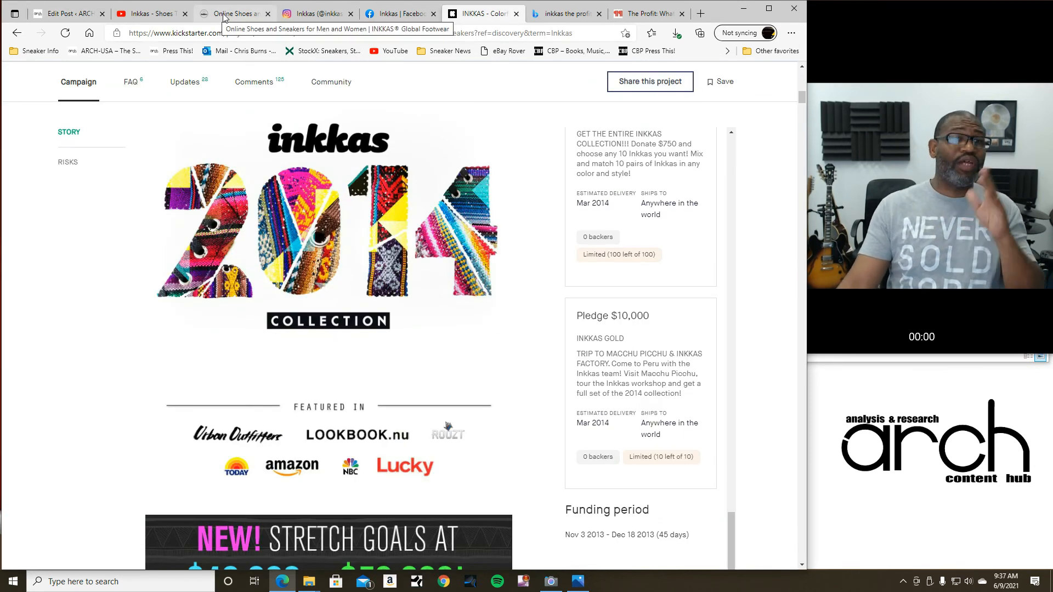
Visit inkkas.com and its blog, then move to the Inkkas YouTube channel
left_click(232, 13)
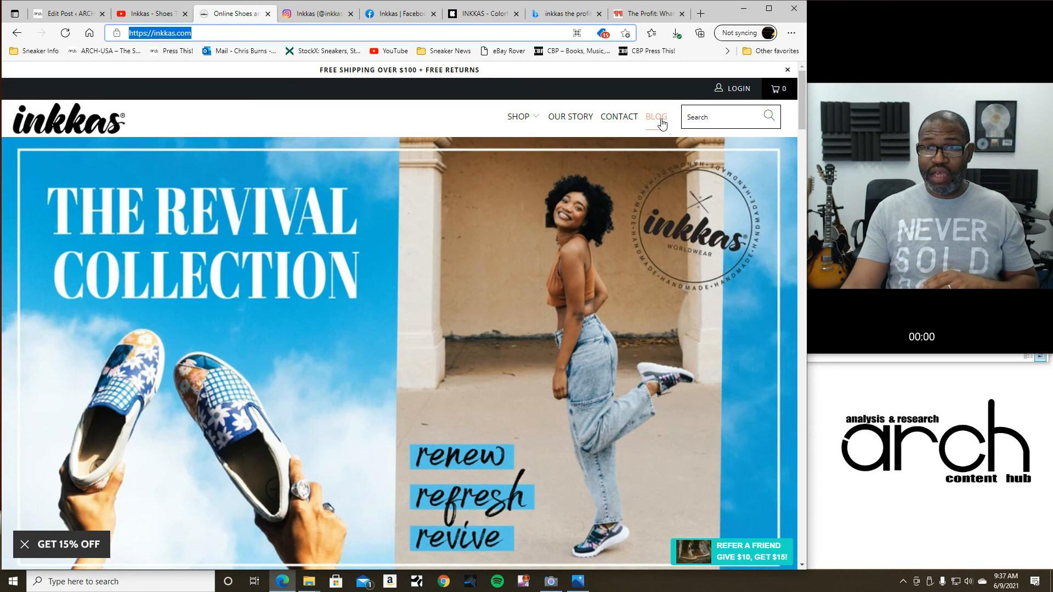
left_click(656, 116)
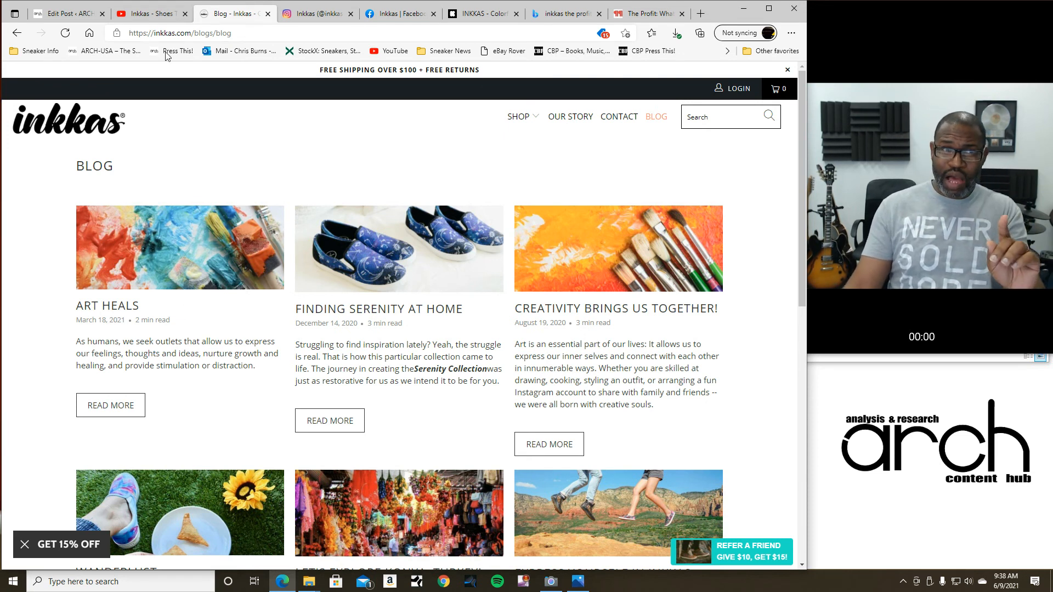
left_click(147, 12)
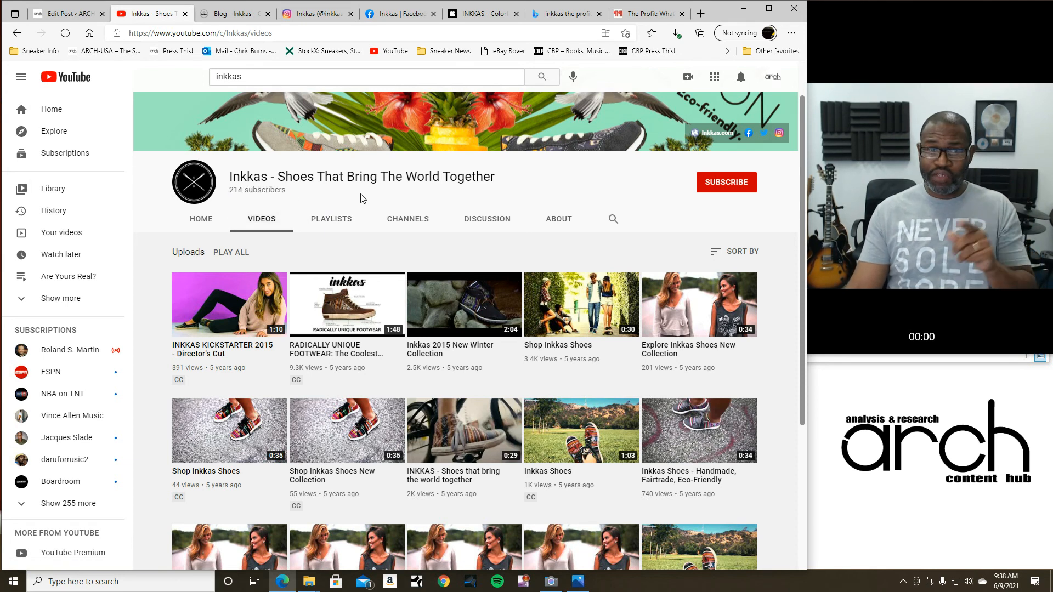
mouse_move(367, 205)
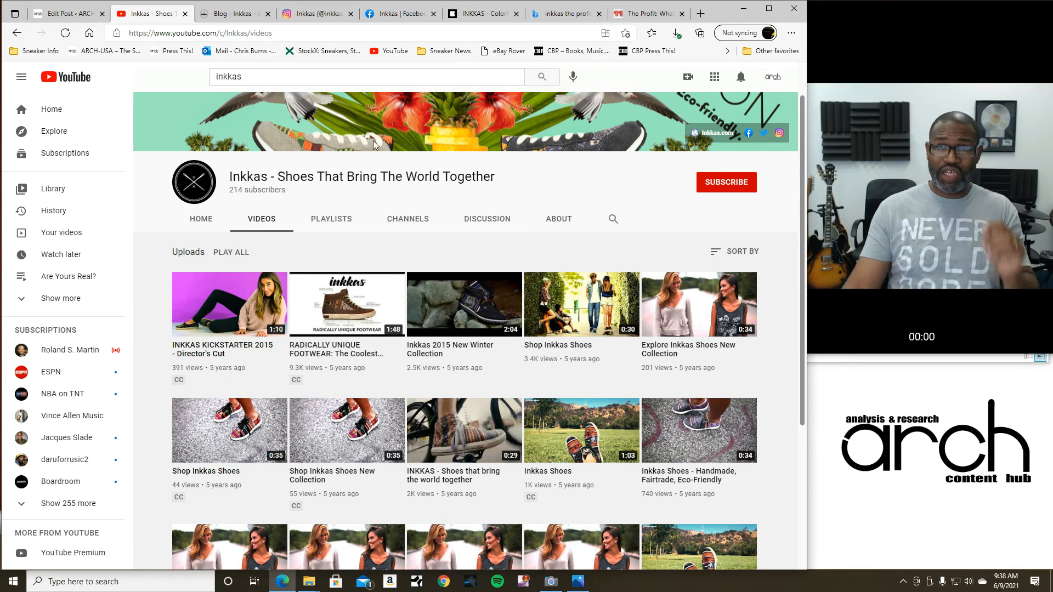
Recheck the Kickstarter campaign and the YouTube channel videos, then return to WordPress
left_click(482, 13)
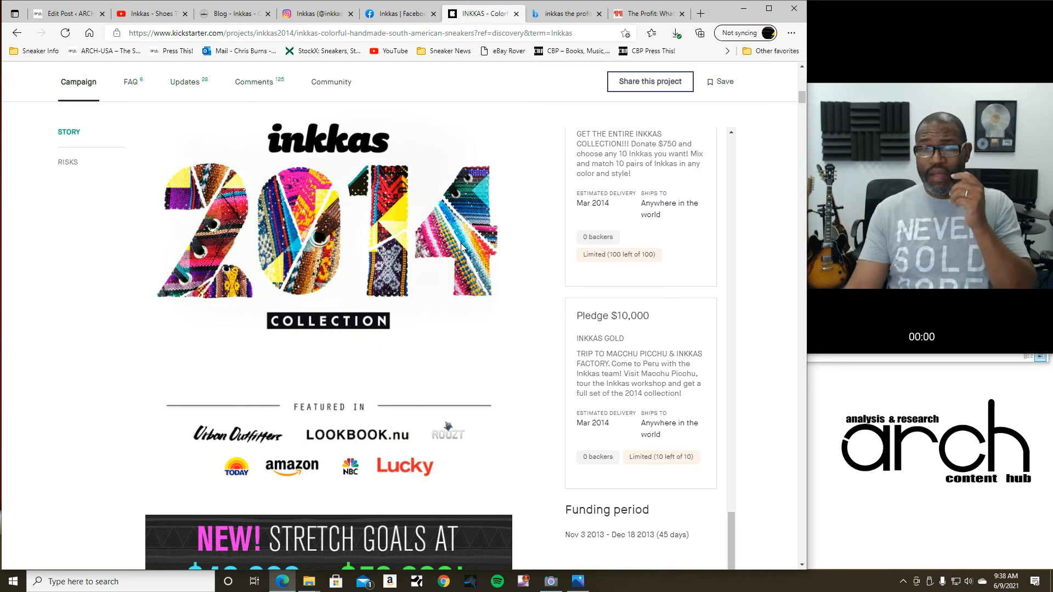
mouse_move(166, 13)
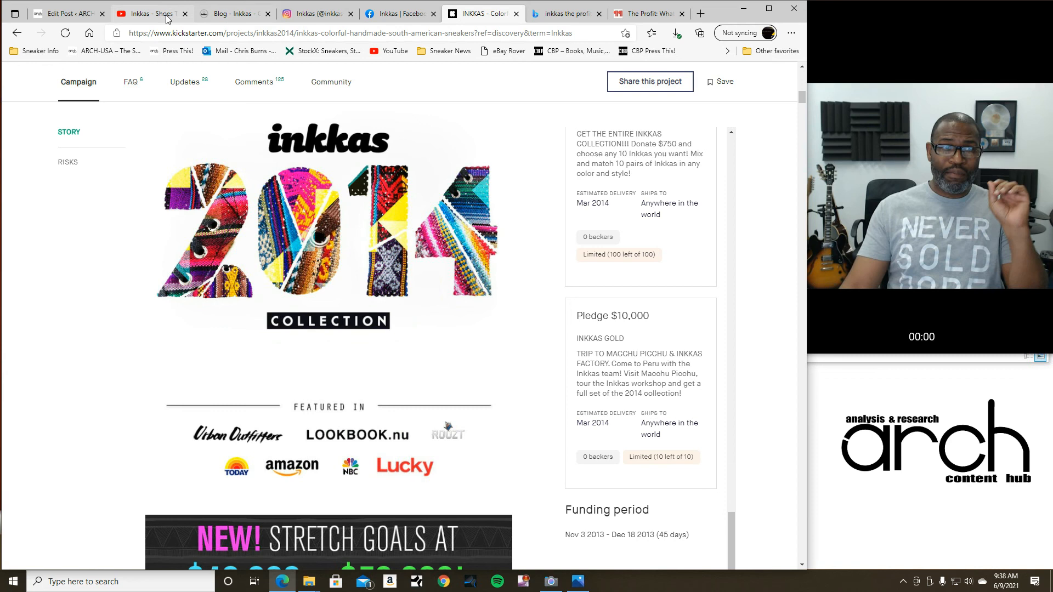
left_click(152, 13)
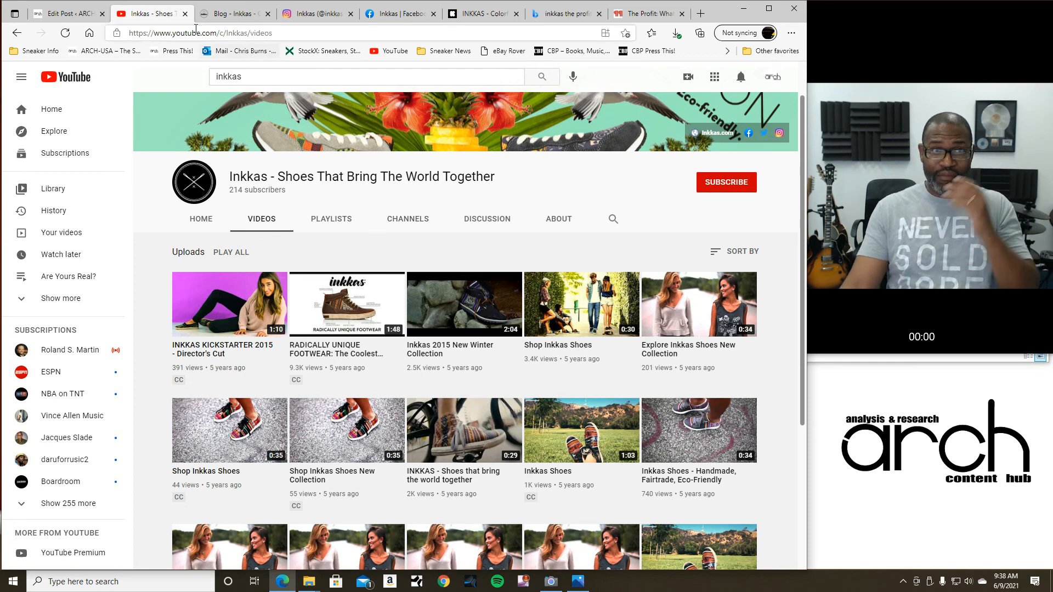
left_click(67, 14)
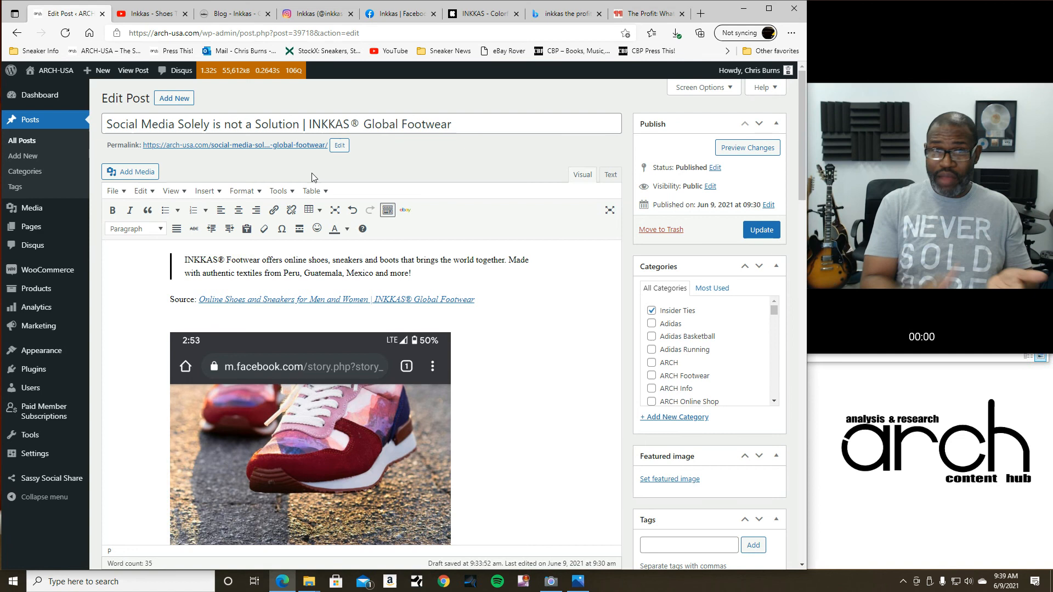
Open the inkkasworldwear Instagram profile with 88.2k followers
left_click(316, 13)
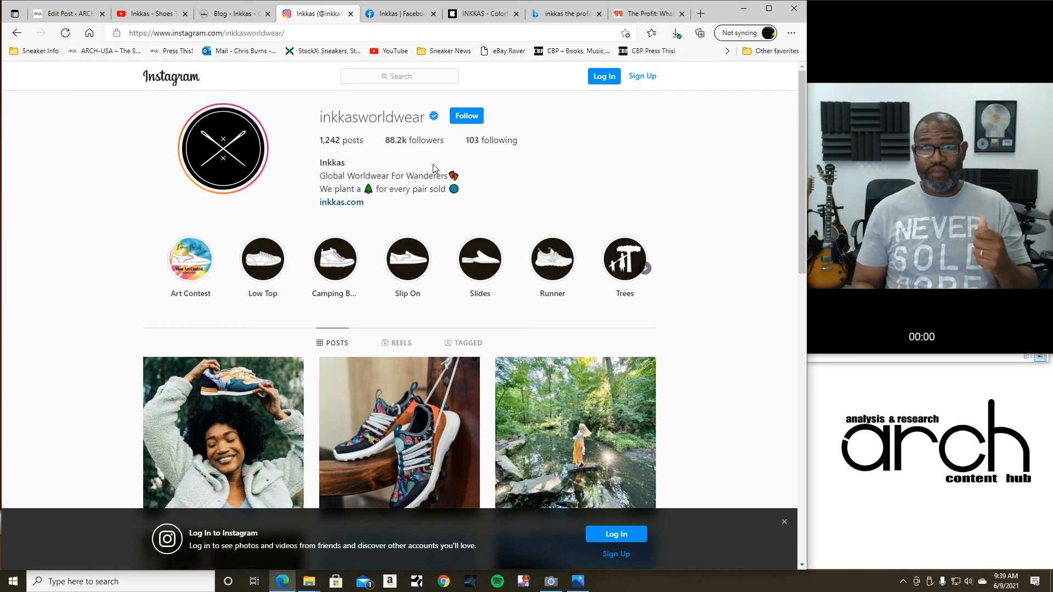
Scroll the inkkasworldwear Instagram grid of shoe and lifestyle photos and their engagement counts
scroll("down", 3)
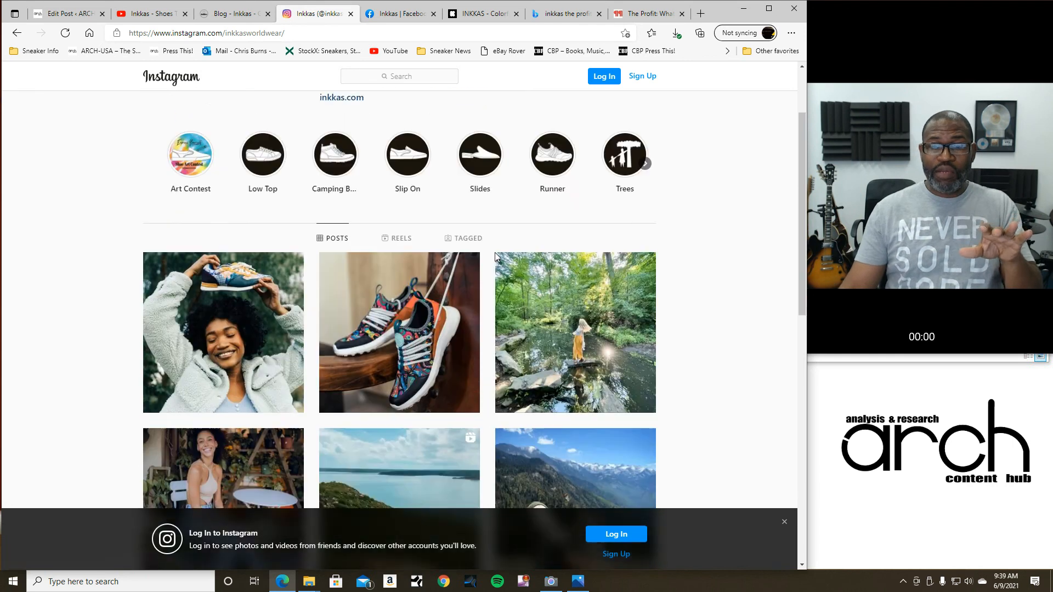
scroll("down", 3)
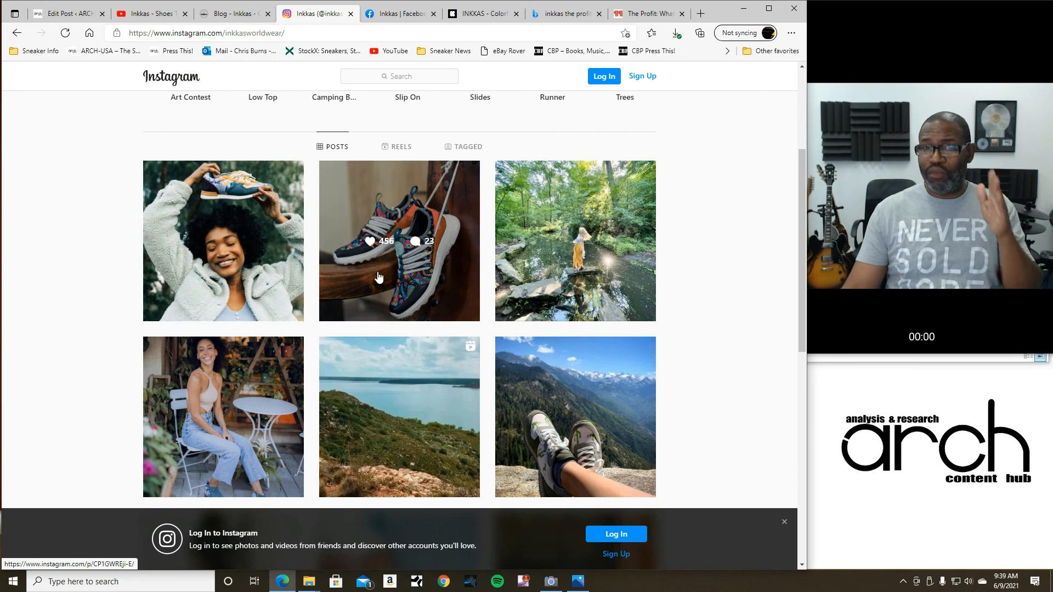
scroll("down", 3)
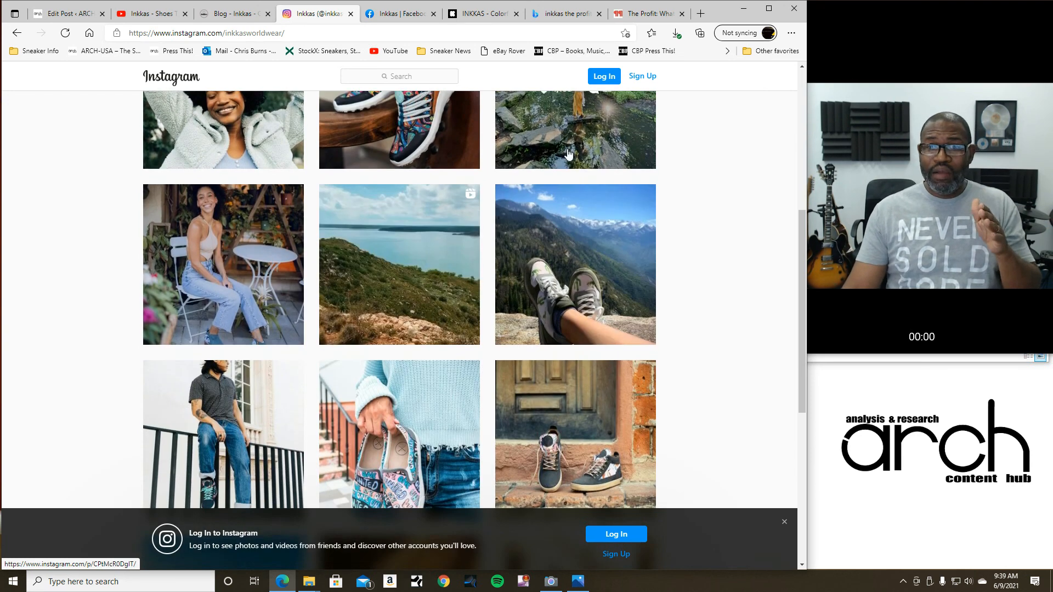
scroll("up", 3)
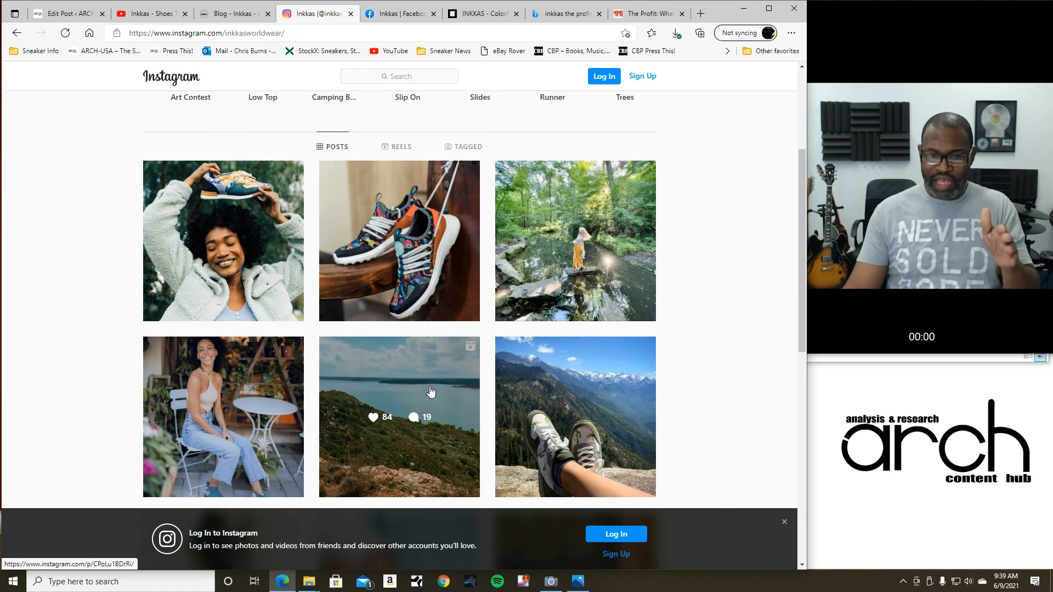
scroll("down", 3)
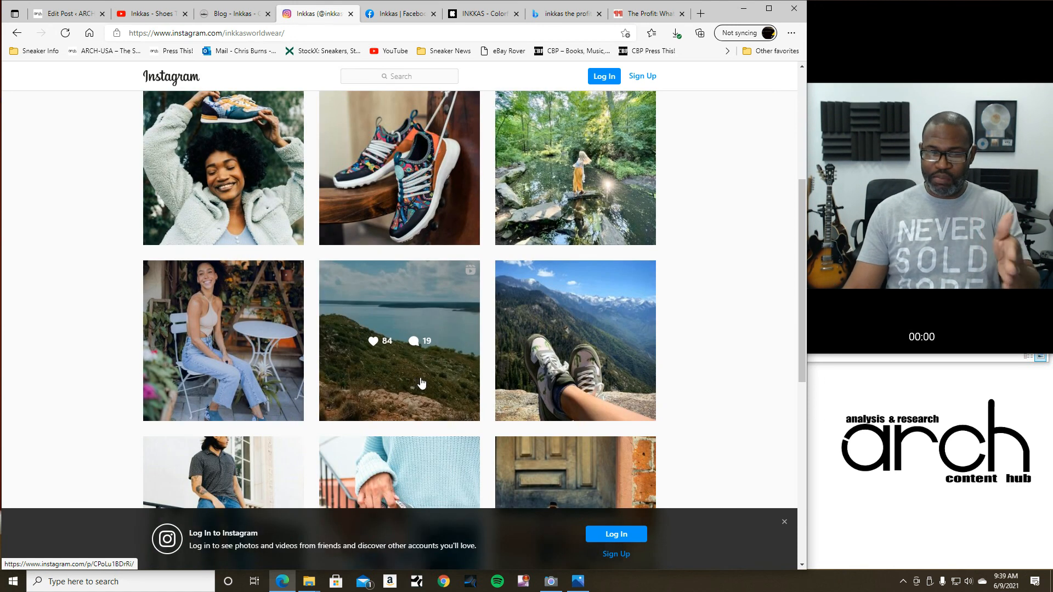
mouse_move(431, 378)
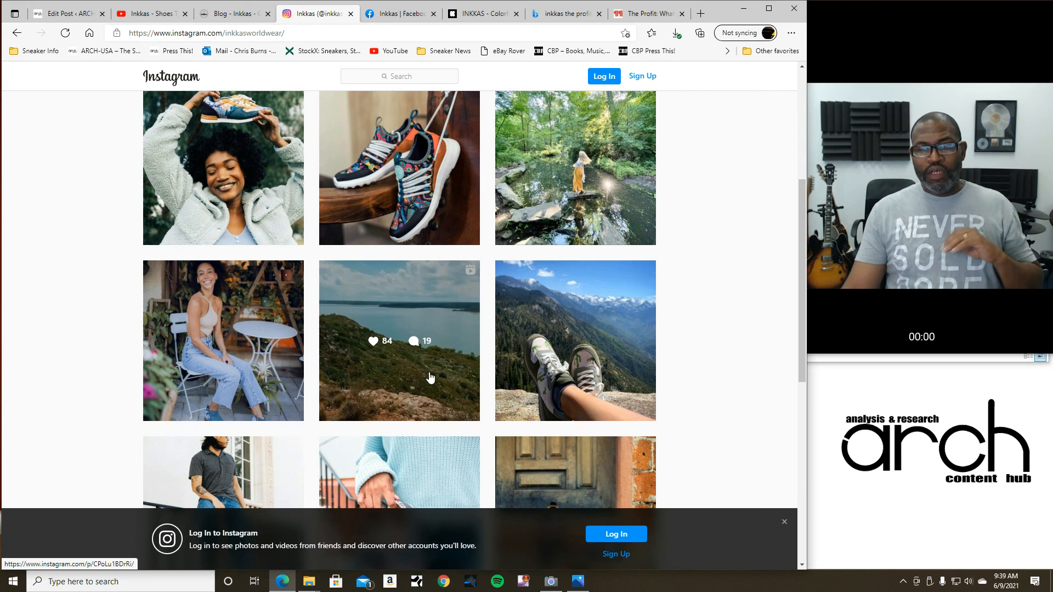
mouse_move(449, 361)
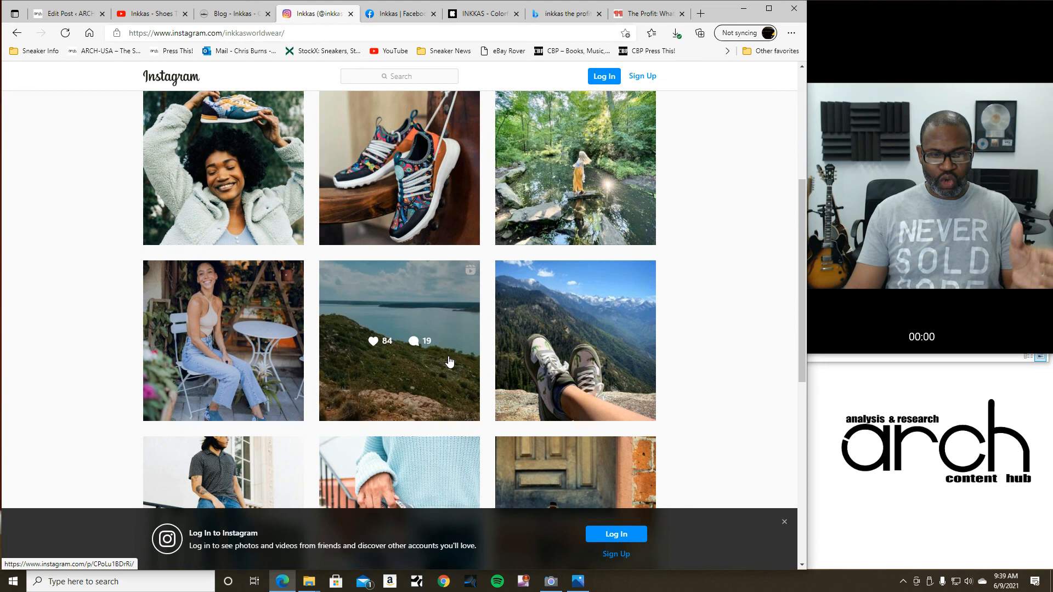
scroll("down", 3)
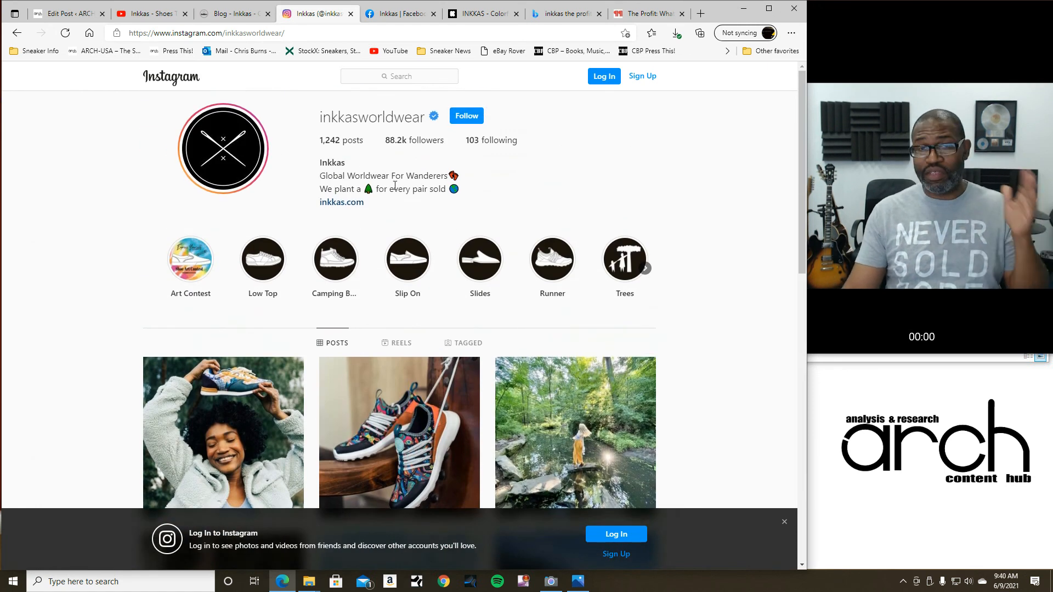
left_click(398, 13)
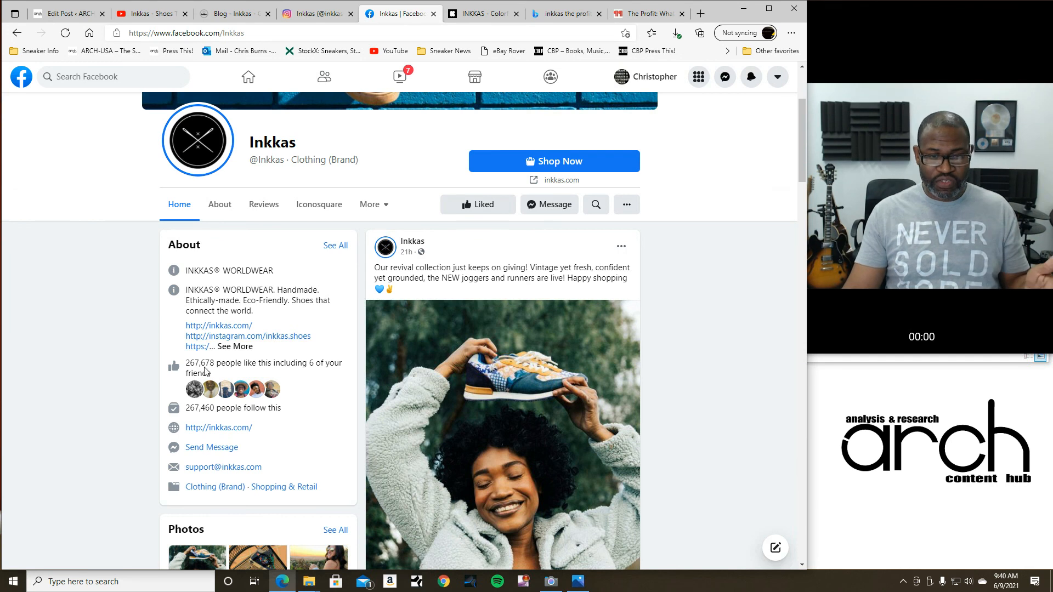
Scroll the Inkkas Facebook timeline through the new joggers and runners posts and page transparency
scroll("down", 3)
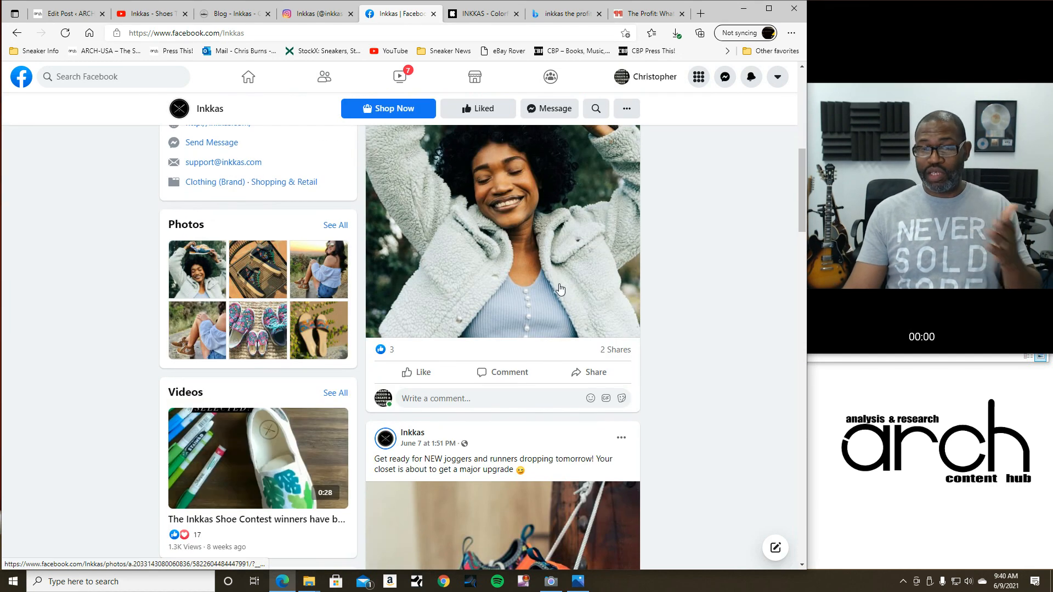
scroll("down", 3)
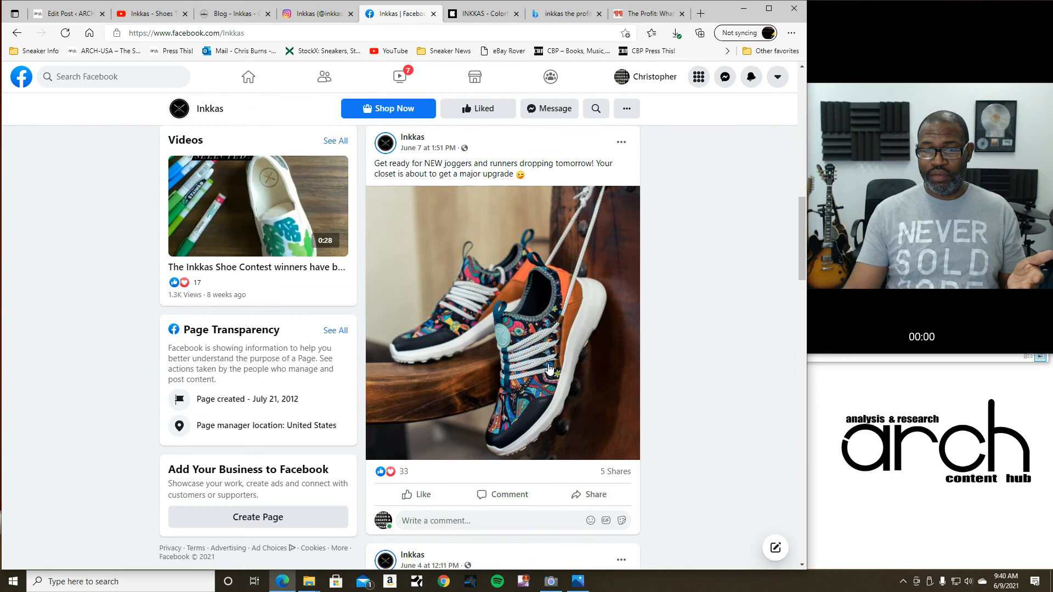
scroll("down", 3)
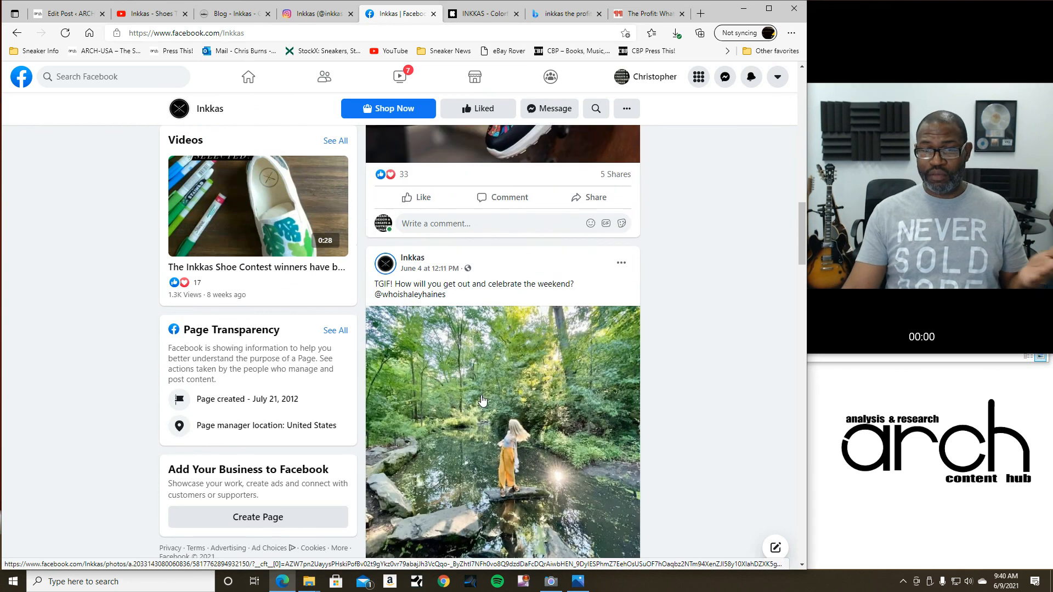
scroll("down", 3)
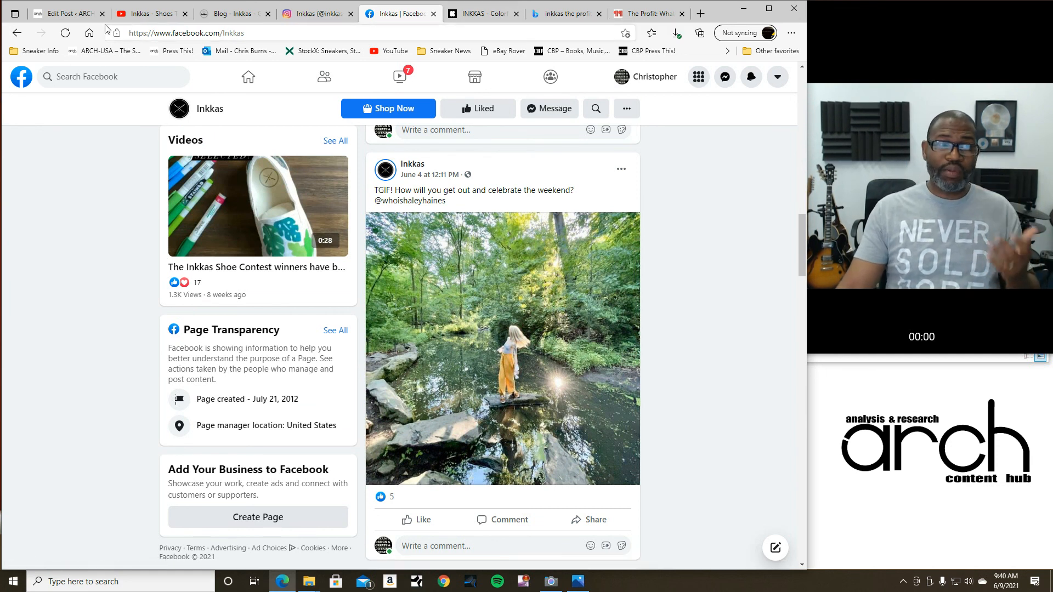
left_click(64, 13)
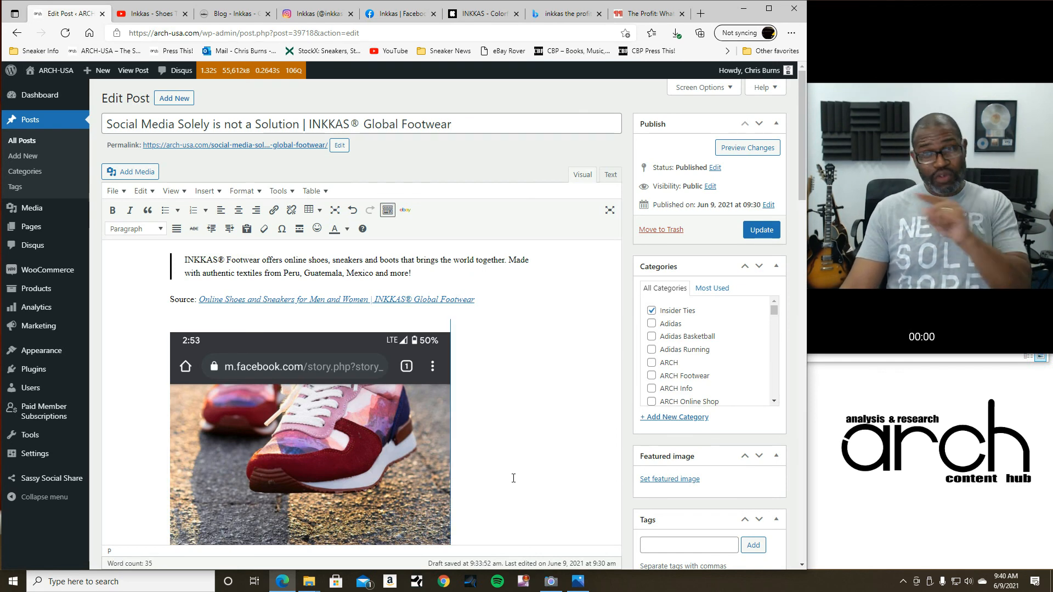
Read the 2paragraphs Inkkas article down to the founders and tree-planting sections
left_click(646, 13)
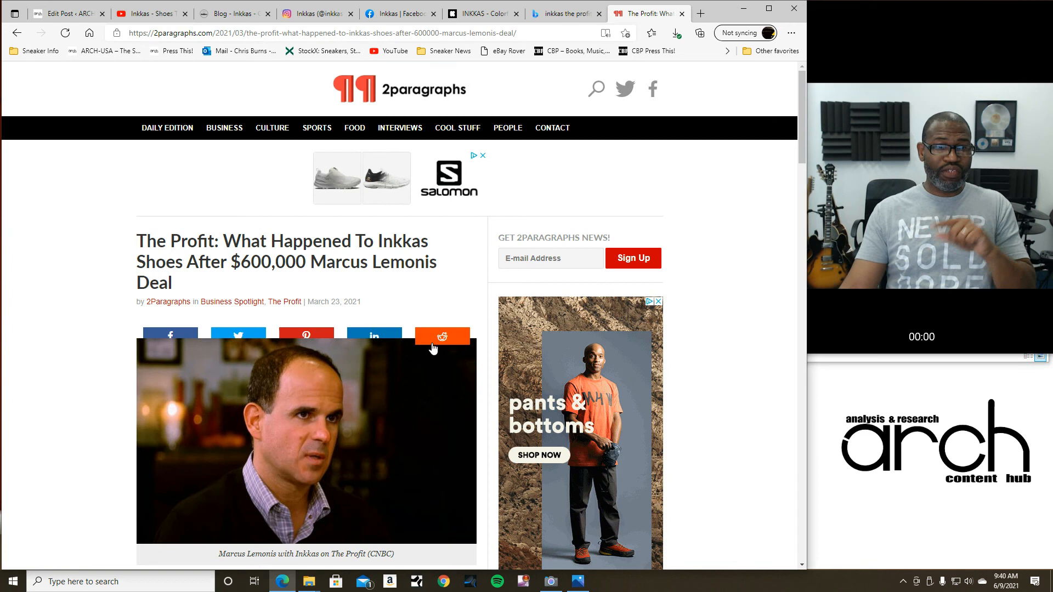
scroll("down", 3)
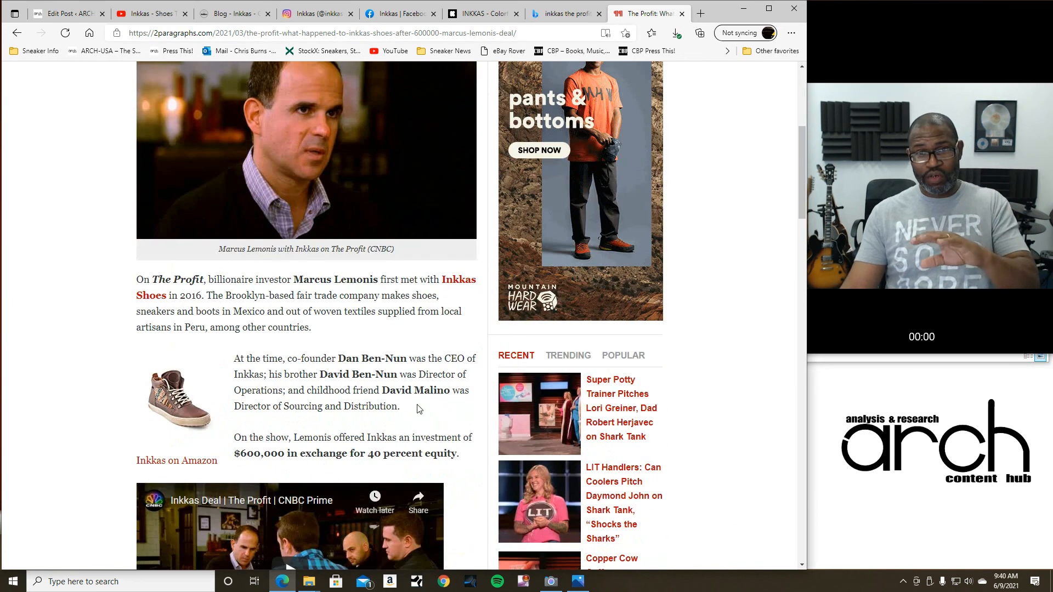
scroll("down", 3)
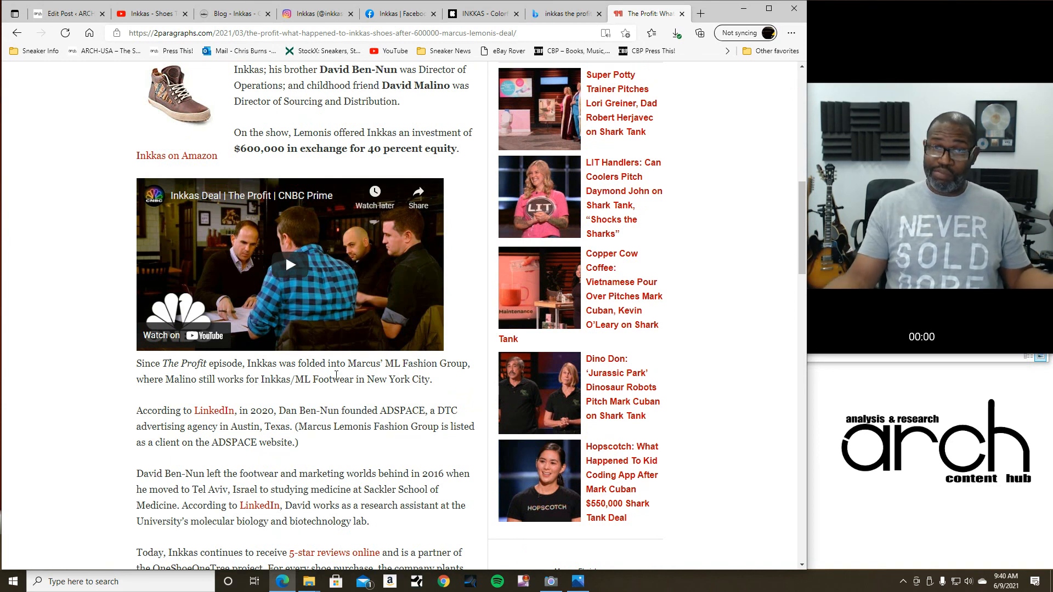
scroll("down", 3)
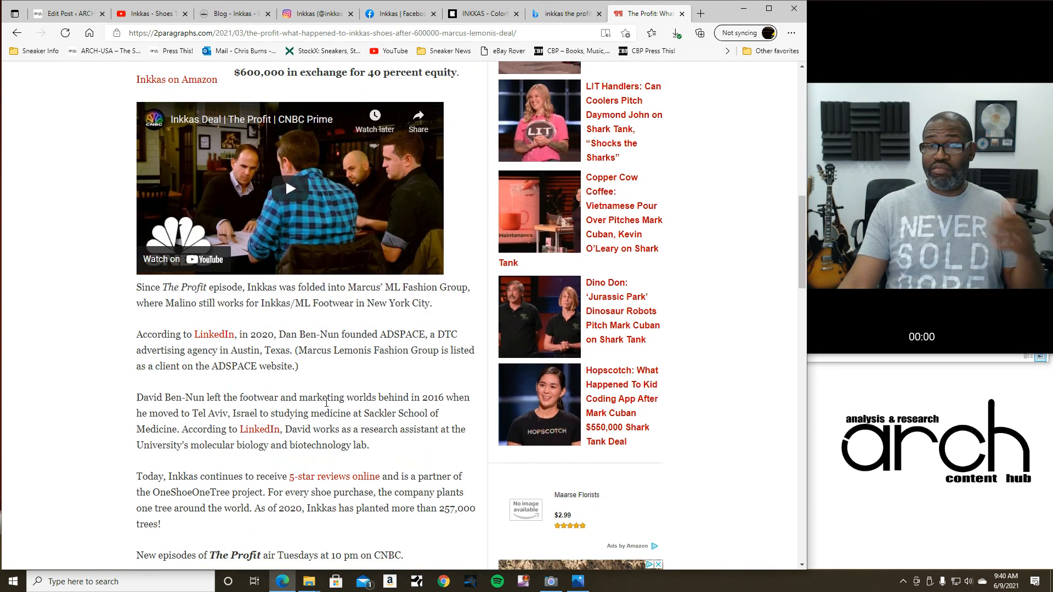